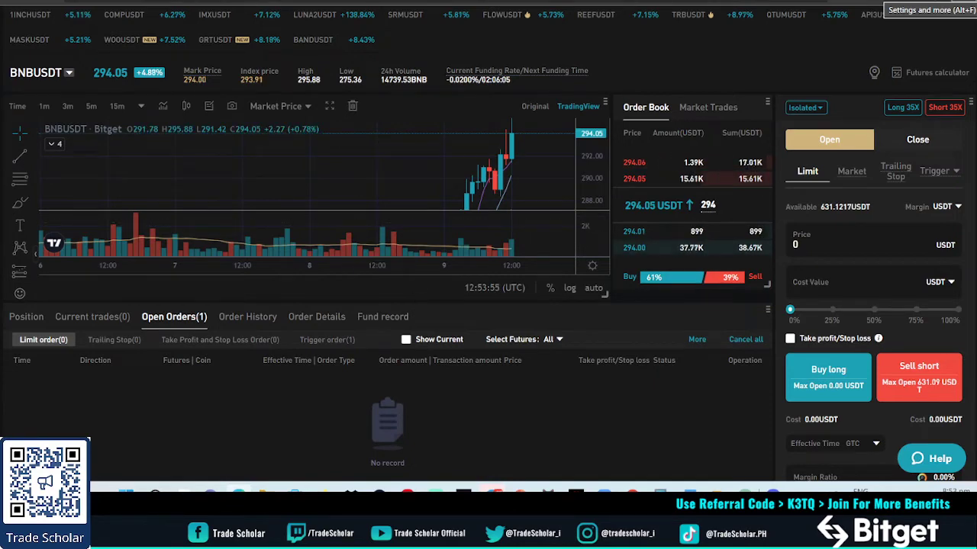
Switch to the Top Traders 'wag ako' search and scroll to its ROI and P&L card
{"action": "left_click", "coordinate": [498, 25]}
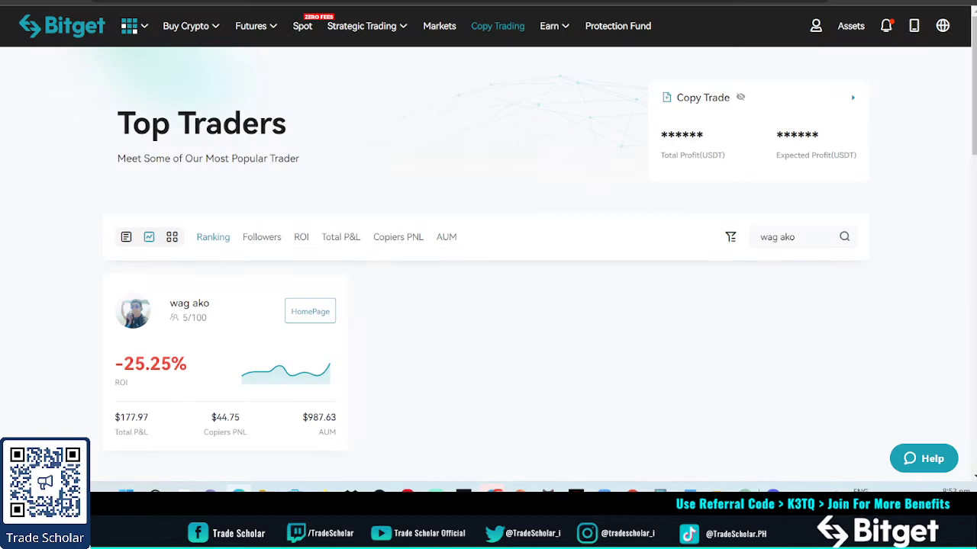
{"action": "scroll", "scroll_direction": "down", "scroll_amount": 3}
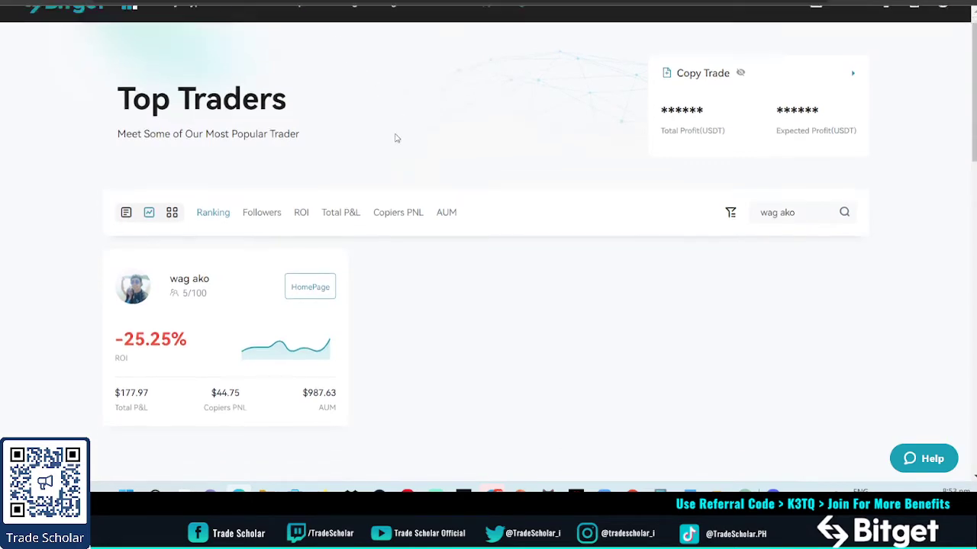
{"action": "scroll", "scroll_direction": "down", "scroll_amount": 3}
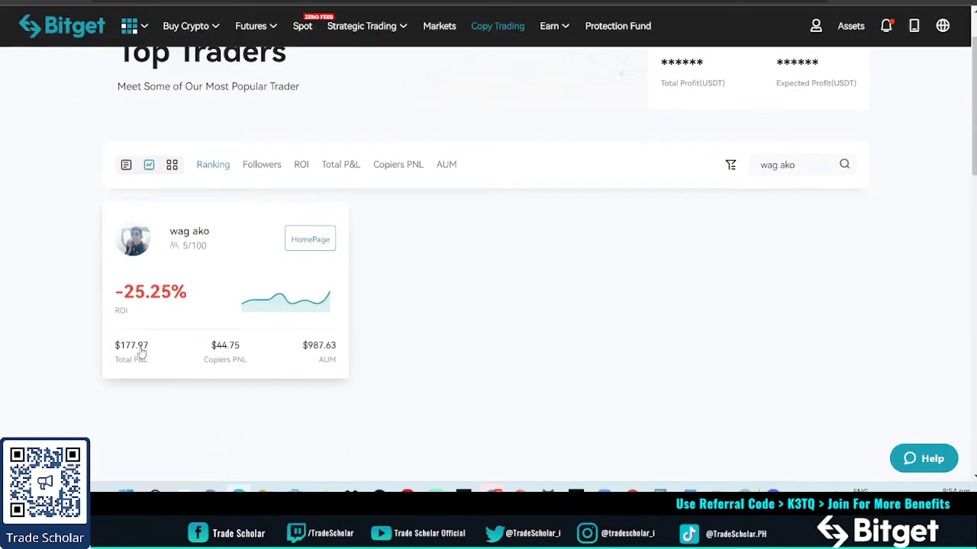
{"action": "mouse_move", "coordinate": [153, 257]}
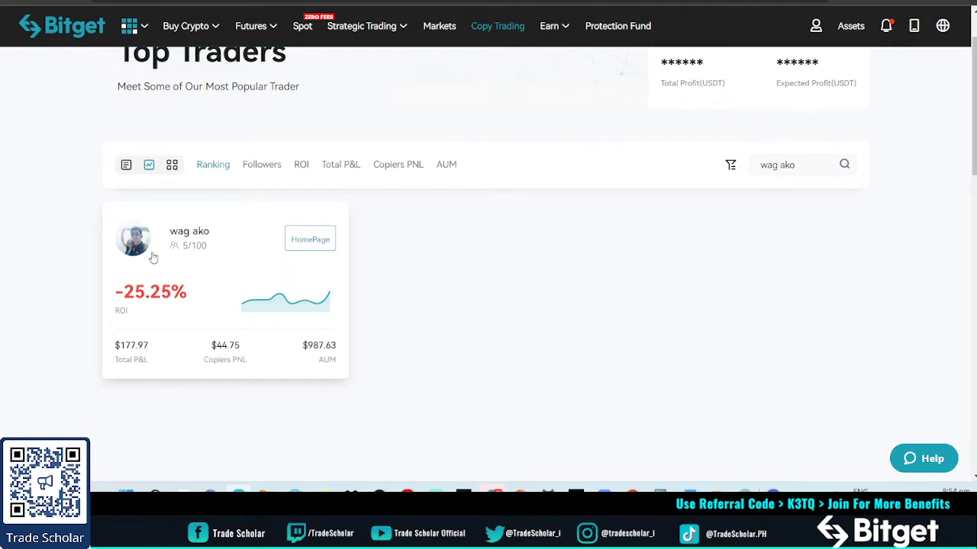
{"action": "mouse_move", "coordinate": [271, 267]}
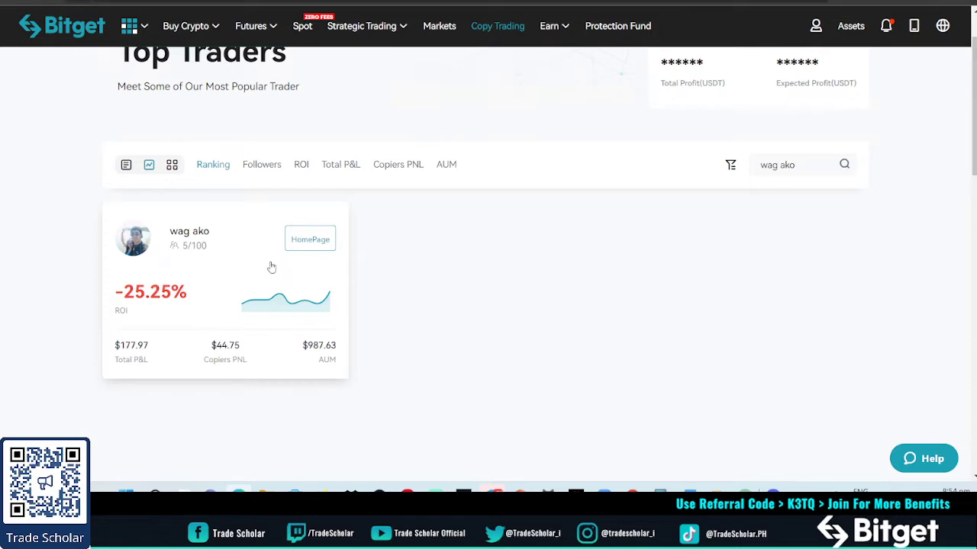
Open wag ako's HomePage and scroll through the data figures and 7-day P/L and income charts
{"action": "left_click", "coordinate": [189, 232]}
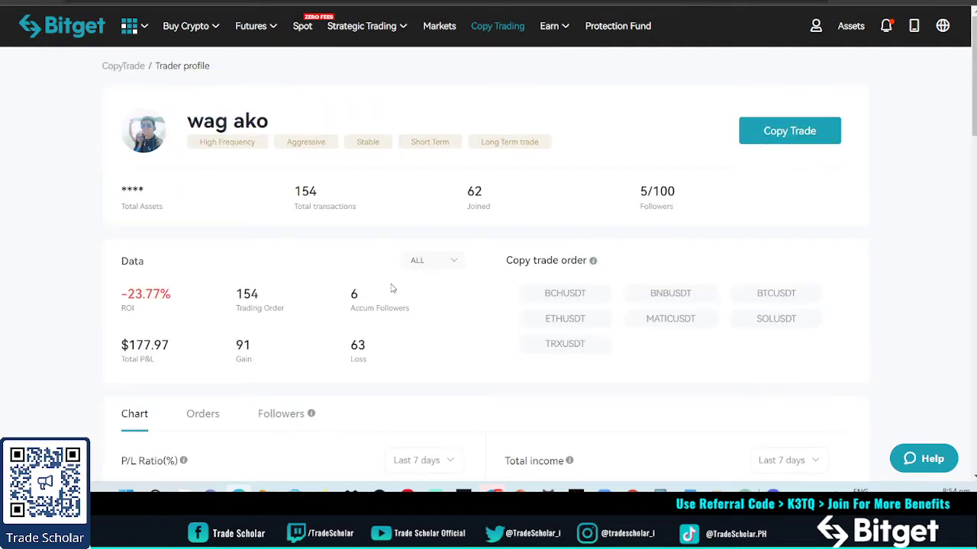
{"action": "mouse_move", "coordinate": [374, 351]}
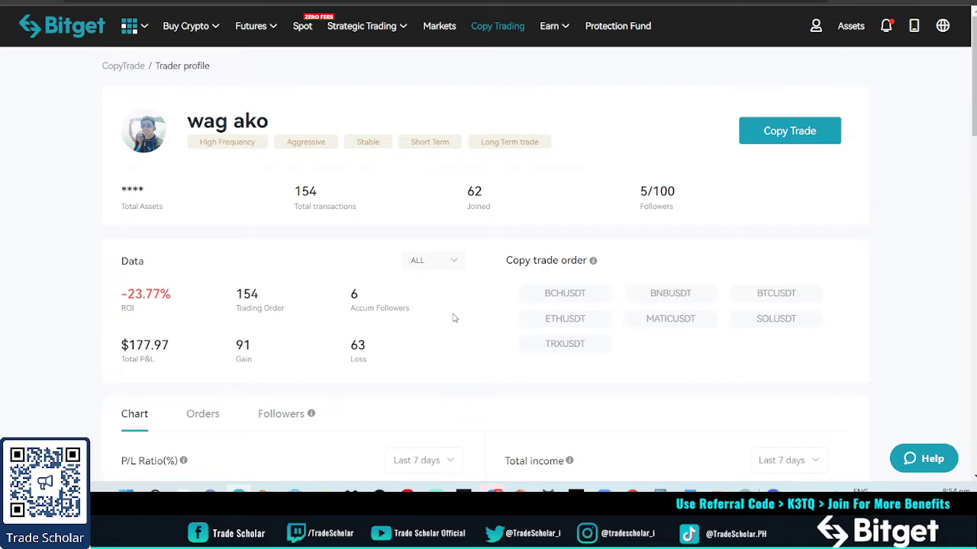
{"action": "scroll", "scroll_direction": "down", "scroll_amount": 3}
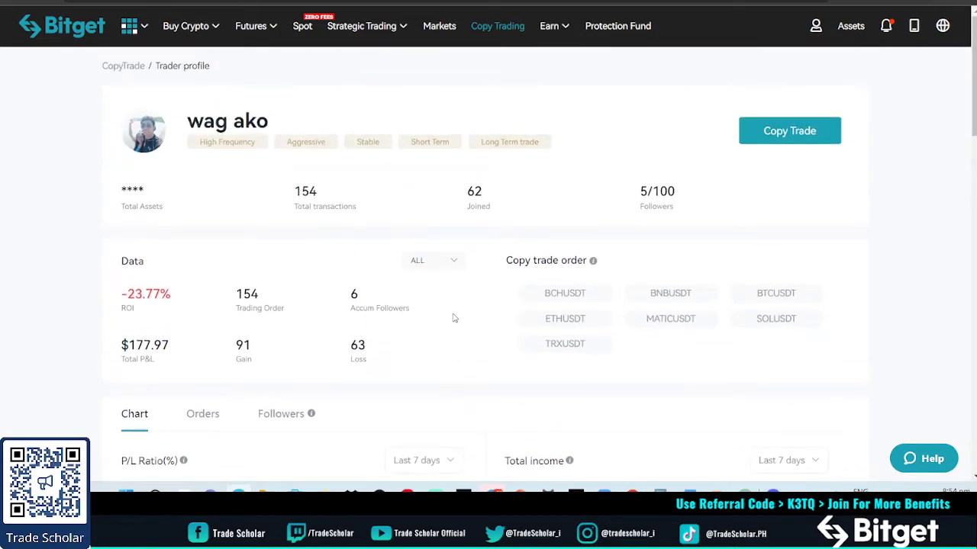
{"action": "scroll", "scroll_direction": "down", "scroll_amount": 3}
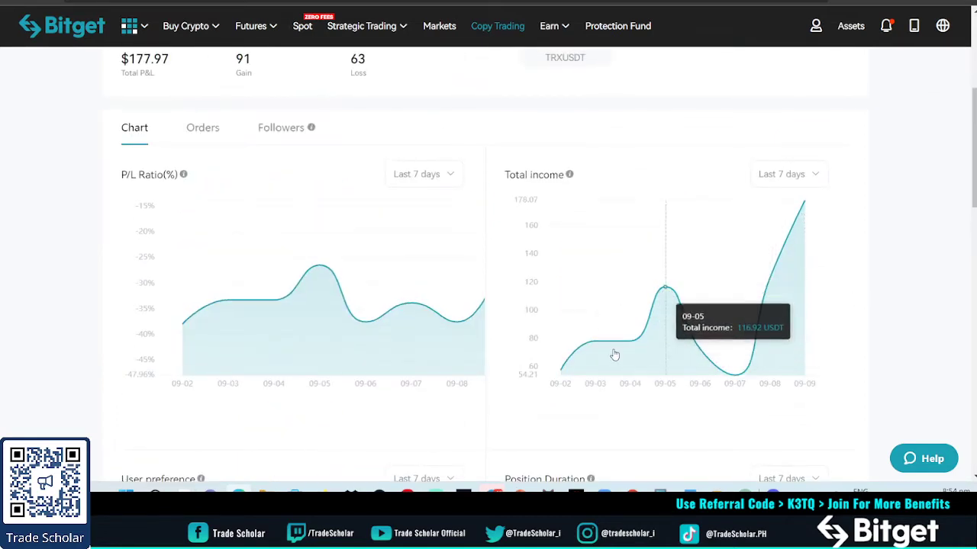
{"action": "mouse_move", "coordinate": [306, 290]}
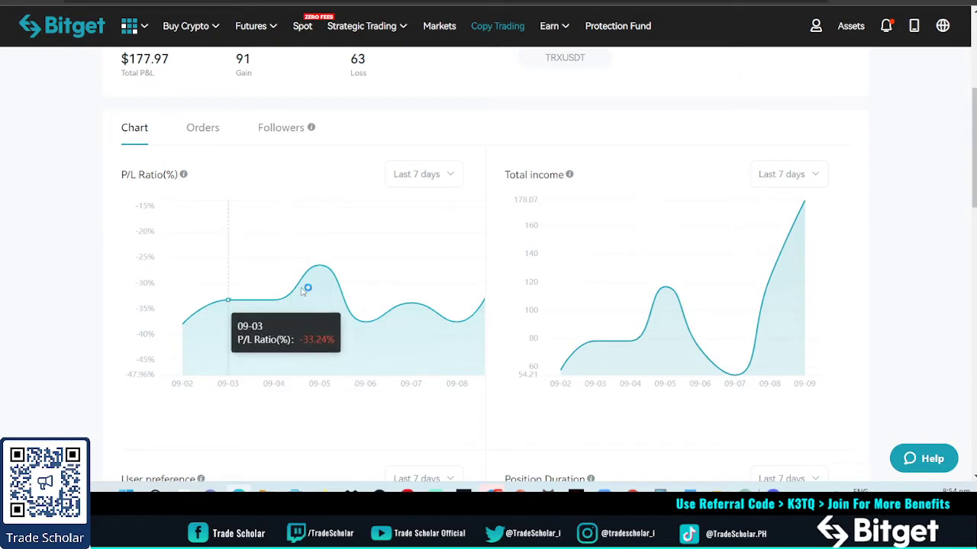
{"action": "mouse_move", "coordinate": [185, 318]}
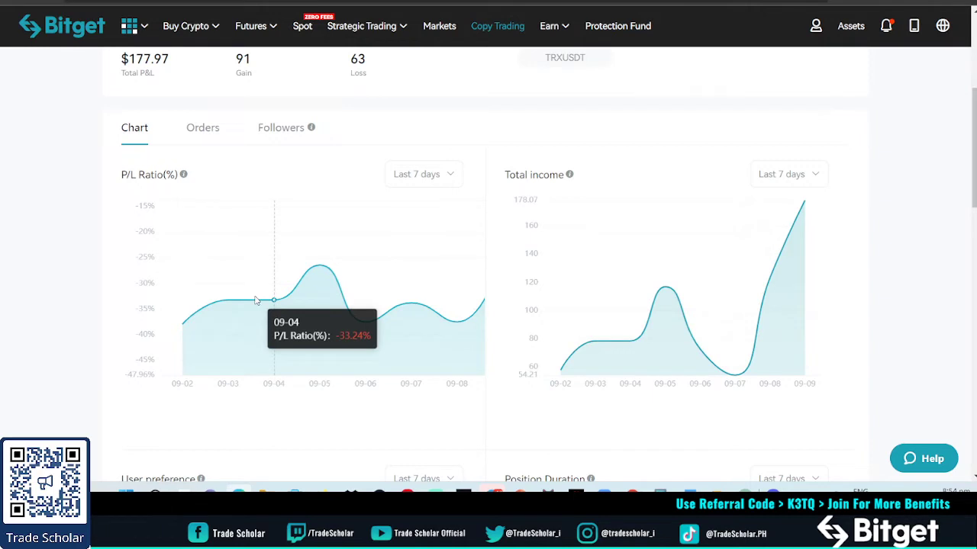
{"action": "scroll", "scroll_direction": "down", "scroll_amount": 3}
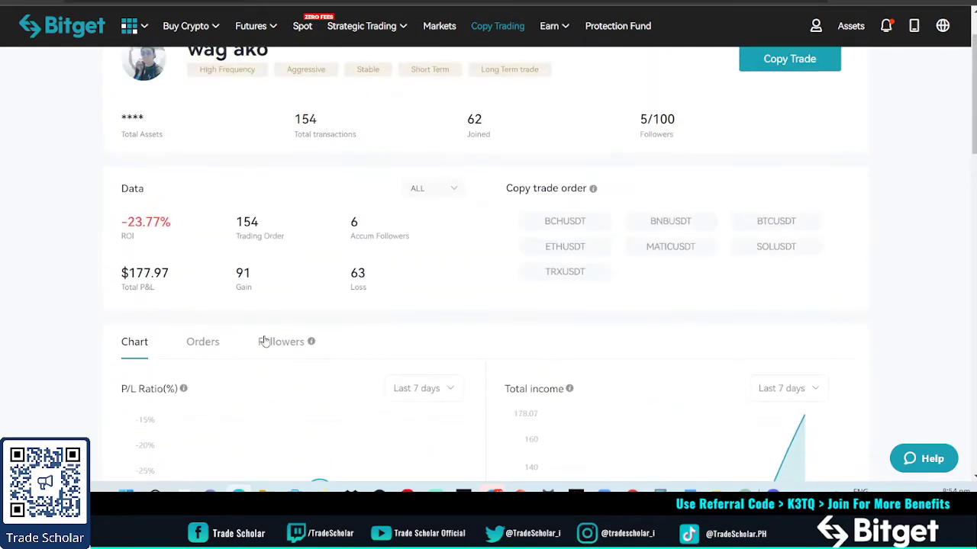
{"action": "scroll", "scroll_direction": "down", "scroll_amount": 3}
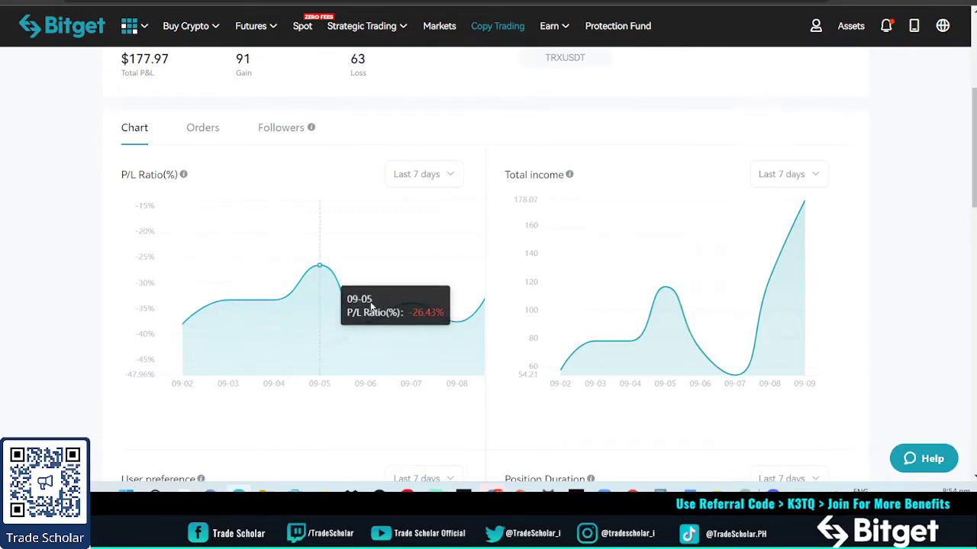
{"action": "mouse_move", "coordinate": [664, 292]}
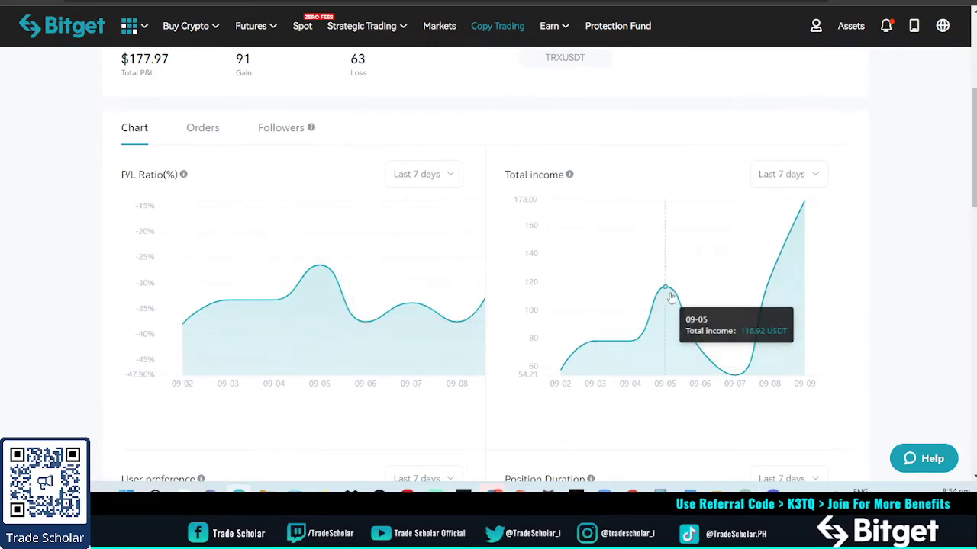
{"action": "mouse_move", "coordinate": [562, 368]}
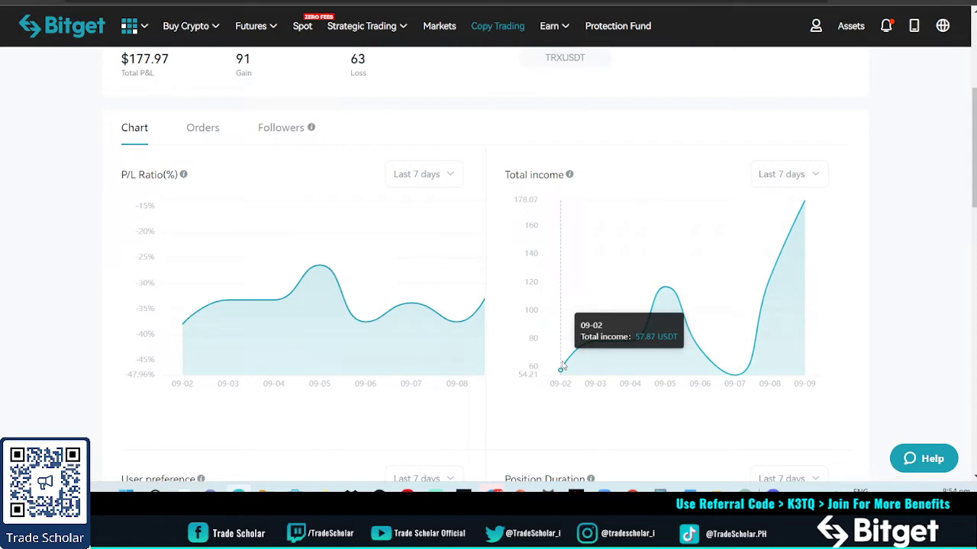
{"action": "mouse_move", "coordinate": [784, 254]}
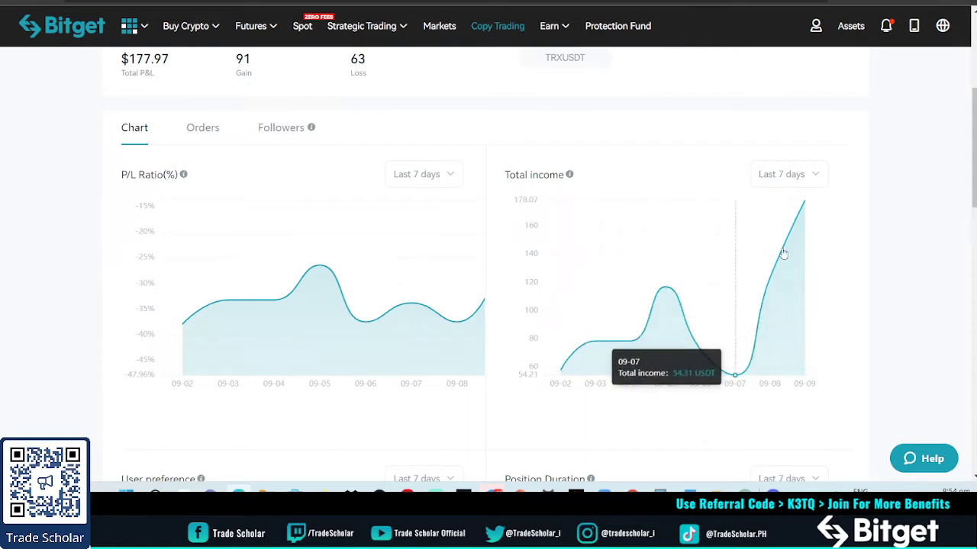
{"action": "scroll", "scroll_direction": "down", "scroll_amount": 3}
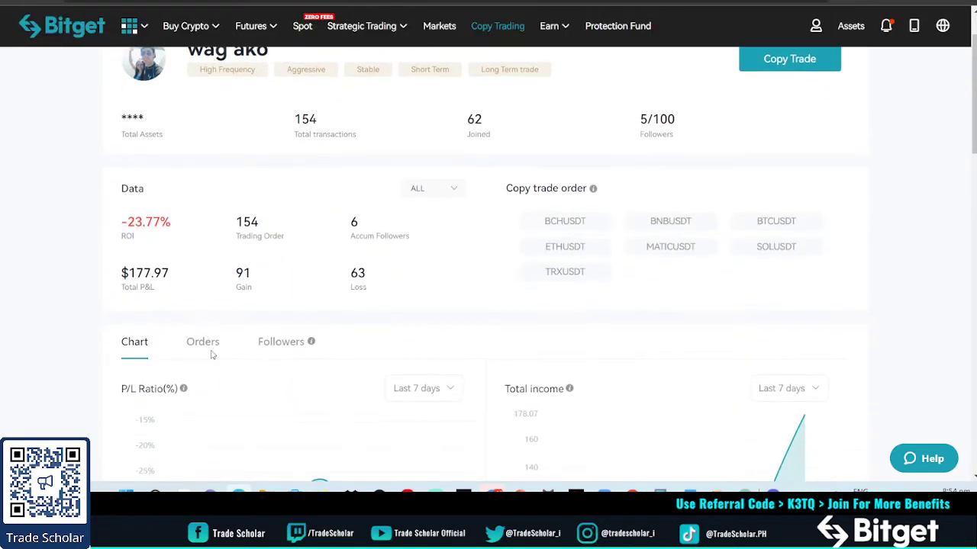
Show wag ako's order History and scroll through the closed long positions
{"action": "left_click", "coordinate": [203, 341]}
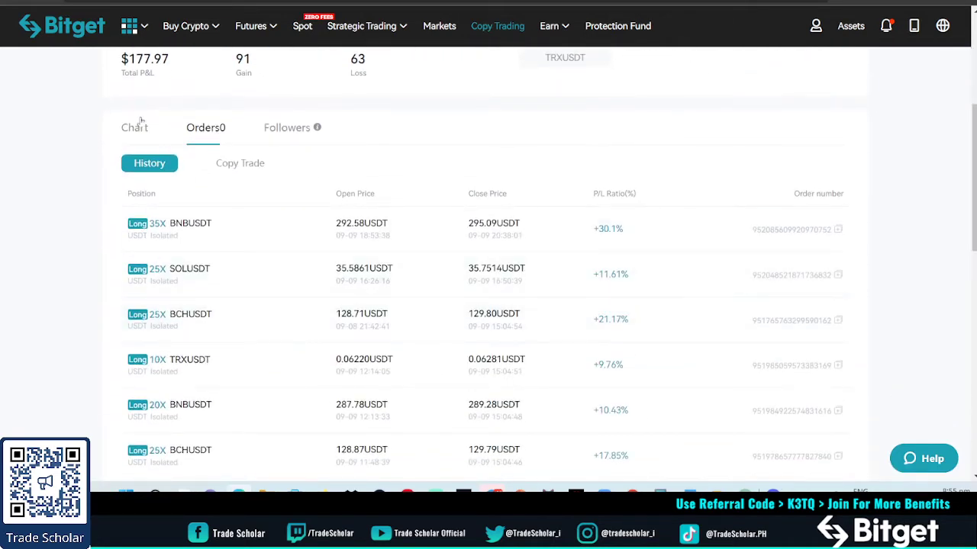
{"action": "scroll", "scroll_direction": "down", "scroll_amount": 3}
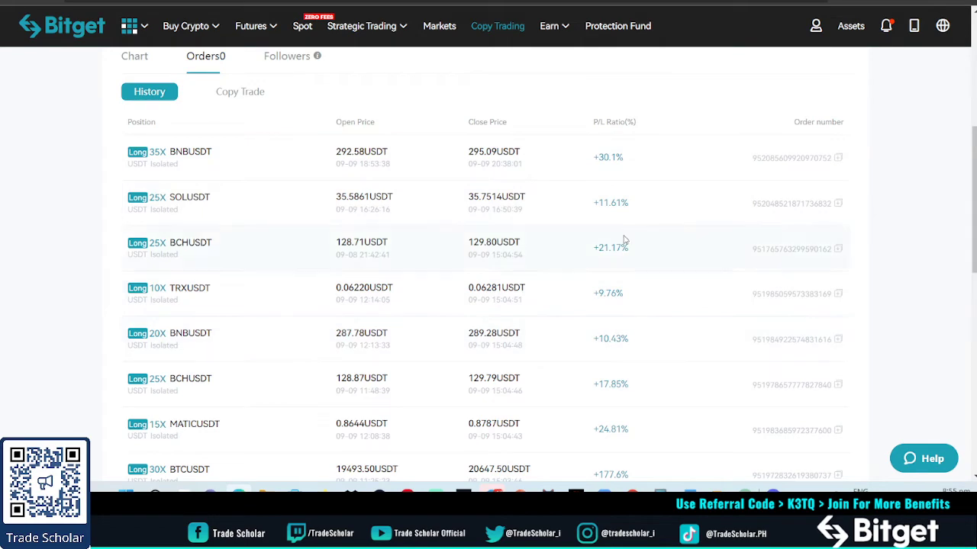
{"action": "scroll", "scroll_direction": "down", "scroll_amount": 3}
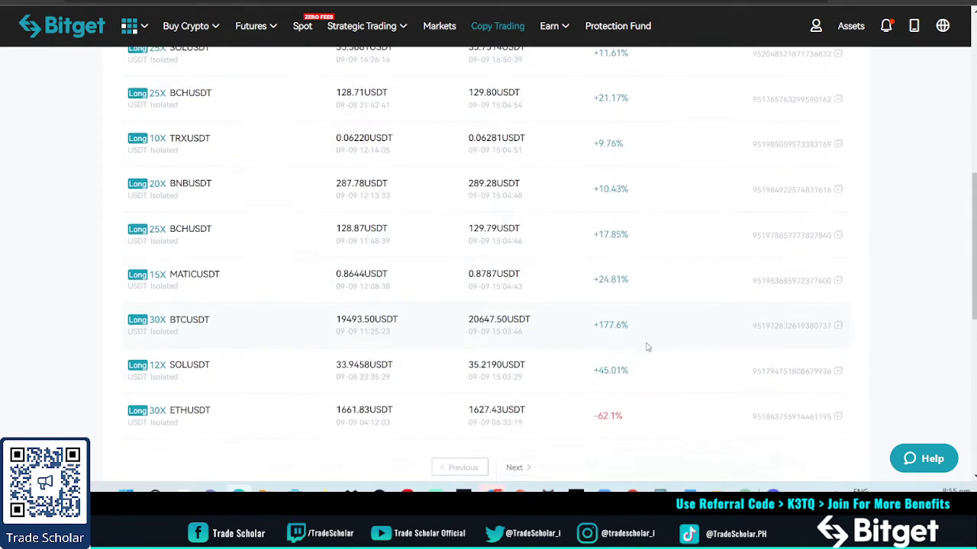
{"action": "scroll", "scroll_direction": "down", "scroll_amount": 3}
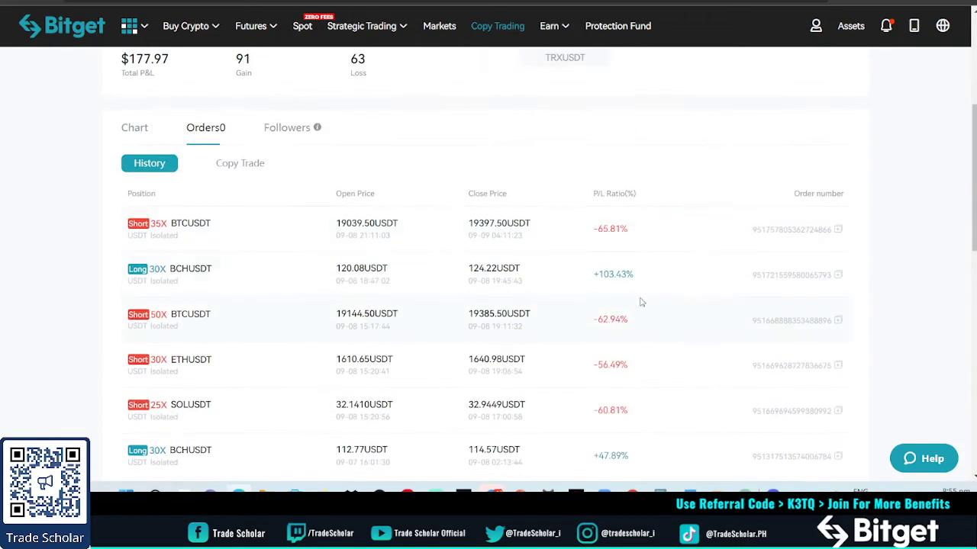
{"action": "mouse_move", "coordinate": [621, 359]}
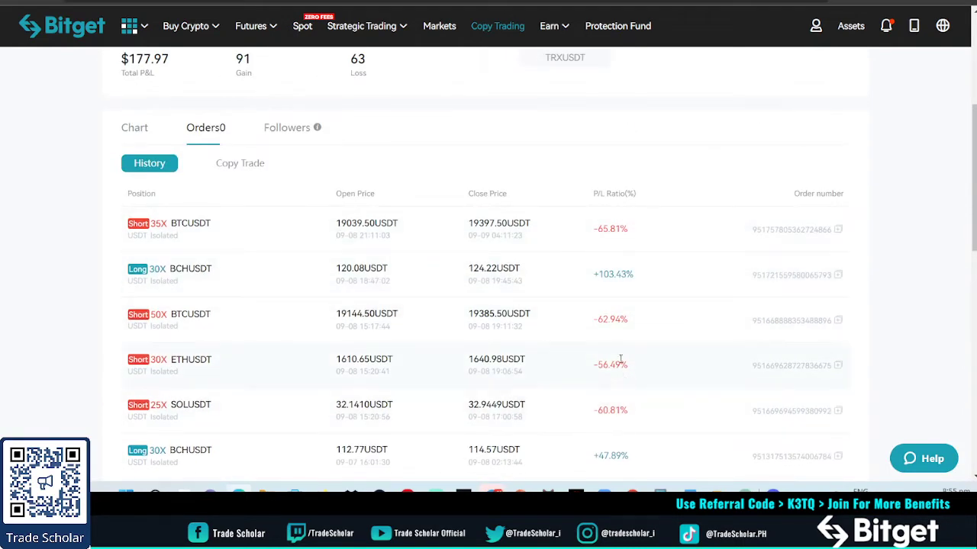
{"action": "scroll", "scroll_direction": "down", "scroll_amount": 3}
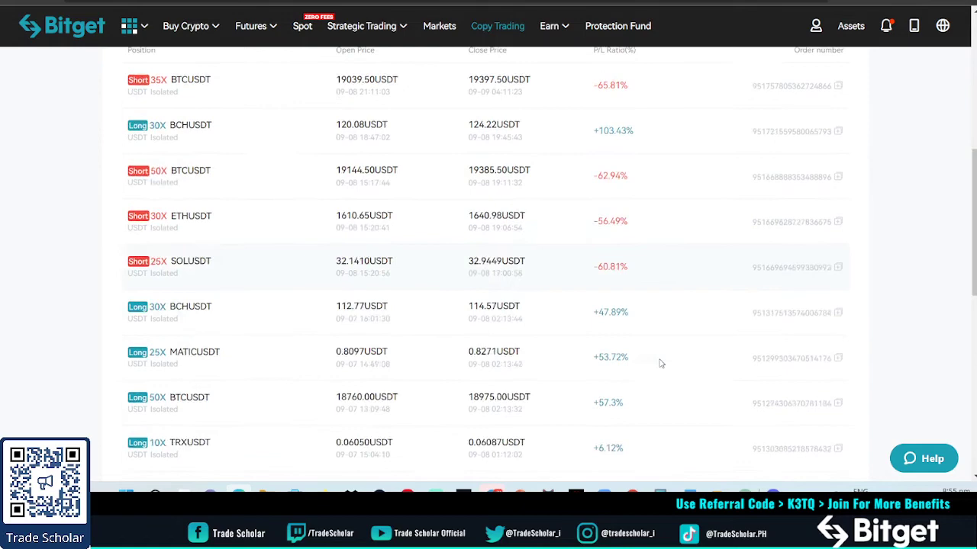
{"action": "scroll", "scroll_direction": "down", "scroll_amount": 3}
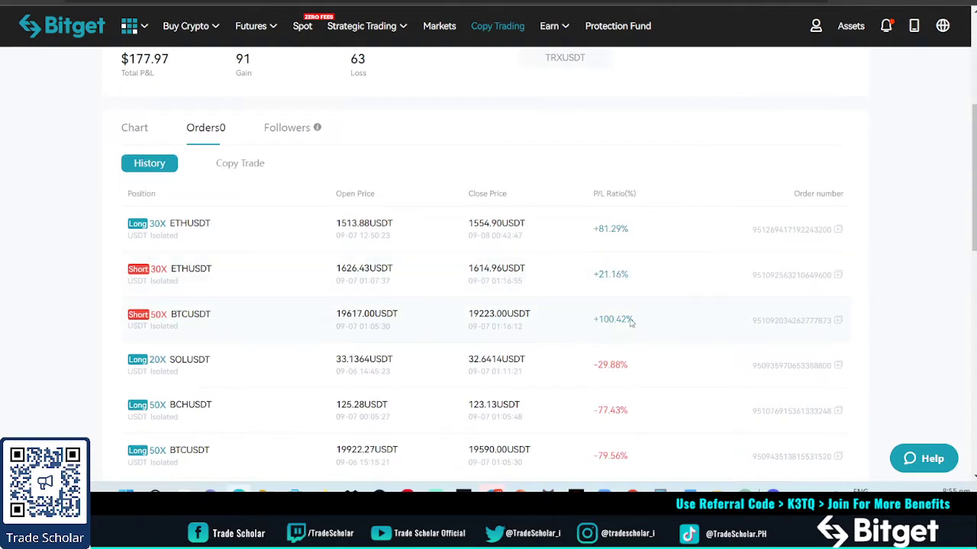
{"action": "scroll", "scroll_direction": "down", "scroll_amount": 3}
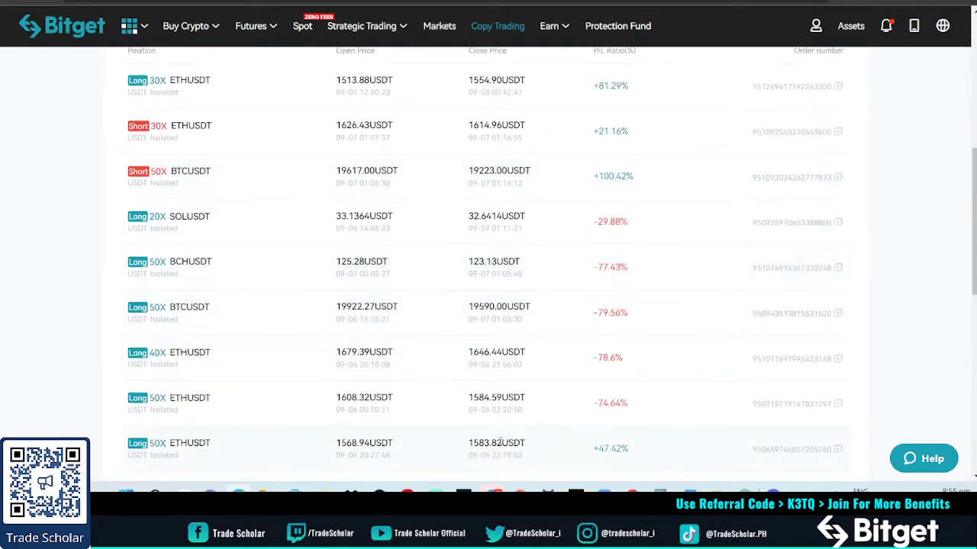
{"action": "scroll", "scroll_direction": "down", "scroll_amount": 3}
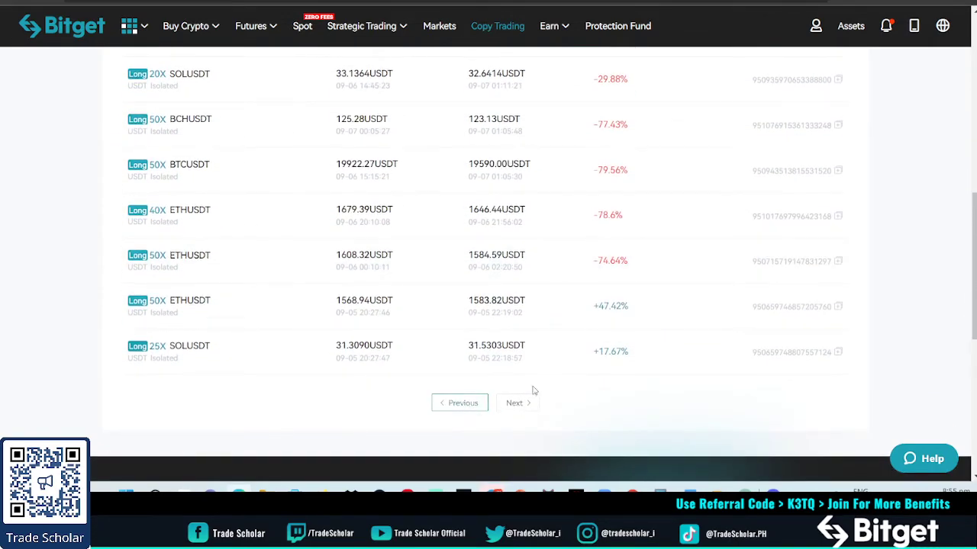
Page forward through the closed orders, then return to the previous page
{"action": "left_click", "coordinate": [514, 403]}
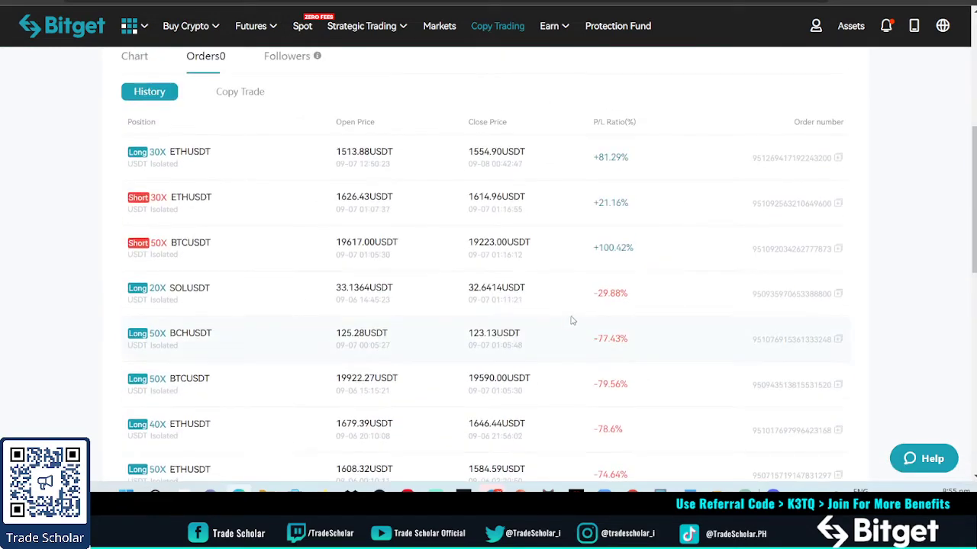
{"action": "scroll", "scroll_direction": "down", "scroll_amount": 3}
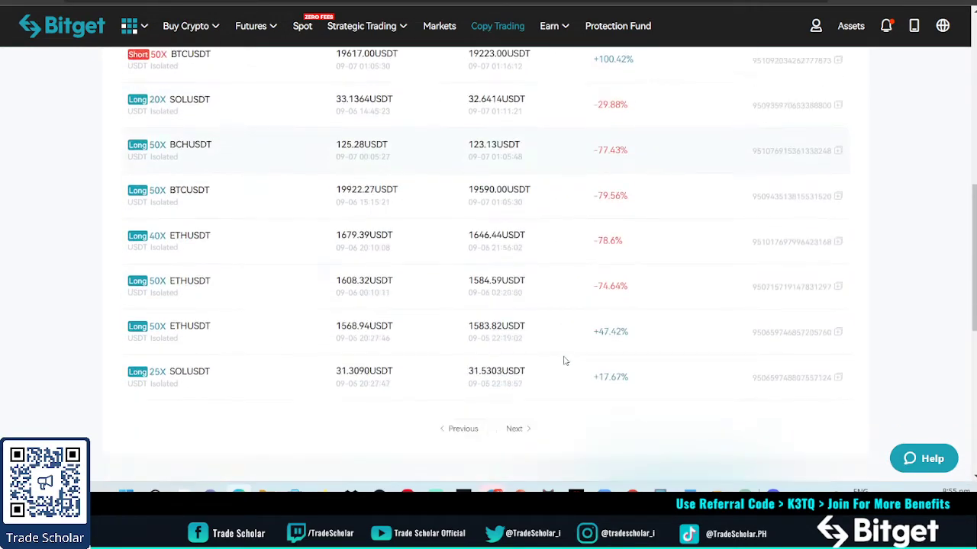
{"action": "left_click", "coordinate": [458, 403]}
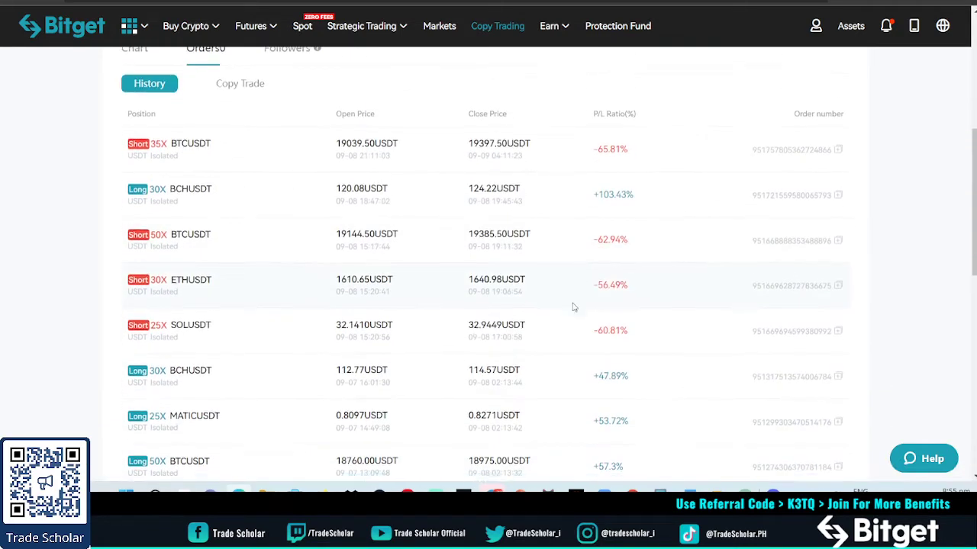
{"action": "scroll", "scroll_direction": "down", "scroll_amount": 3}
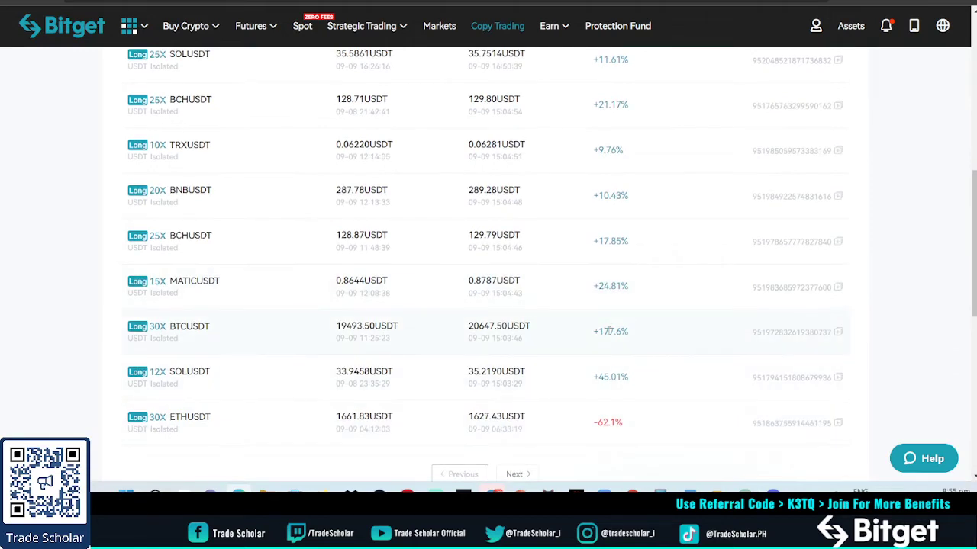
{"action": "mouse_move", "coordinate": [602, 348]}
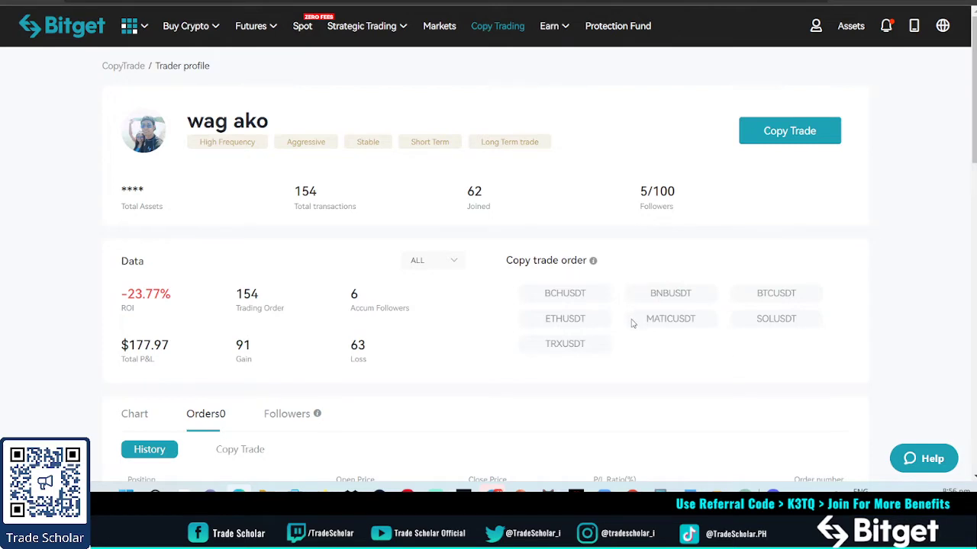
{"action": "mouse_move", "coordinate": [625, 337]}
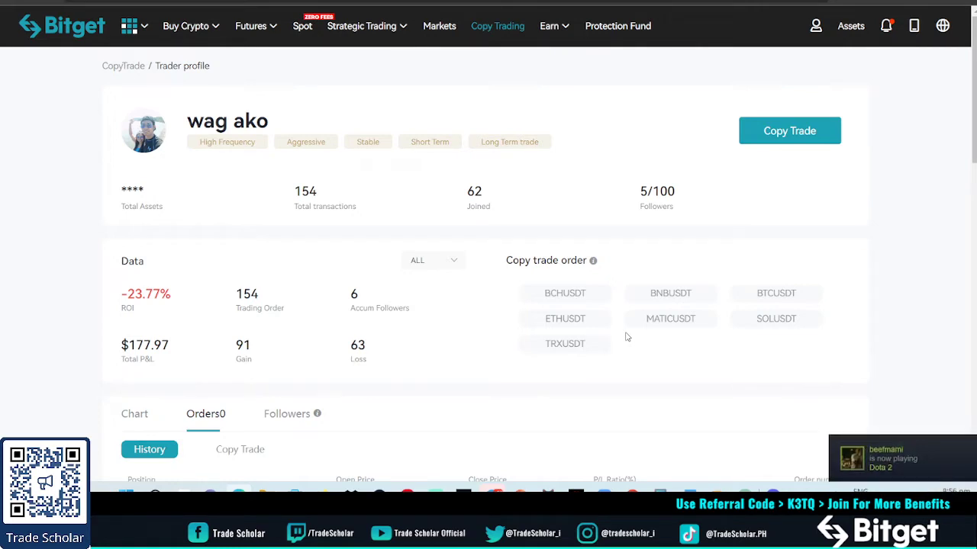
{"action": "mouse_move", "coordinate": [637, 328]}
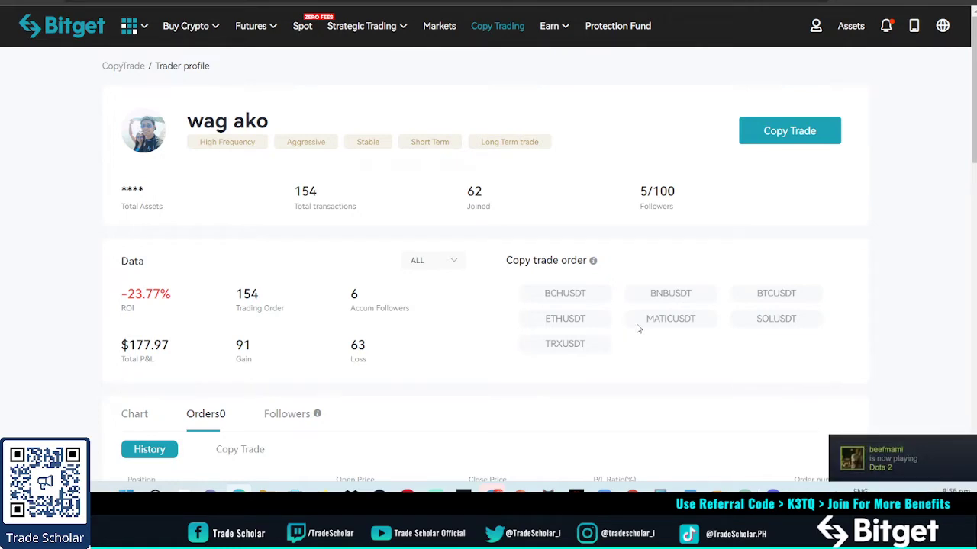
{"action": "mouse_move", "coordinate": [643, 330]}
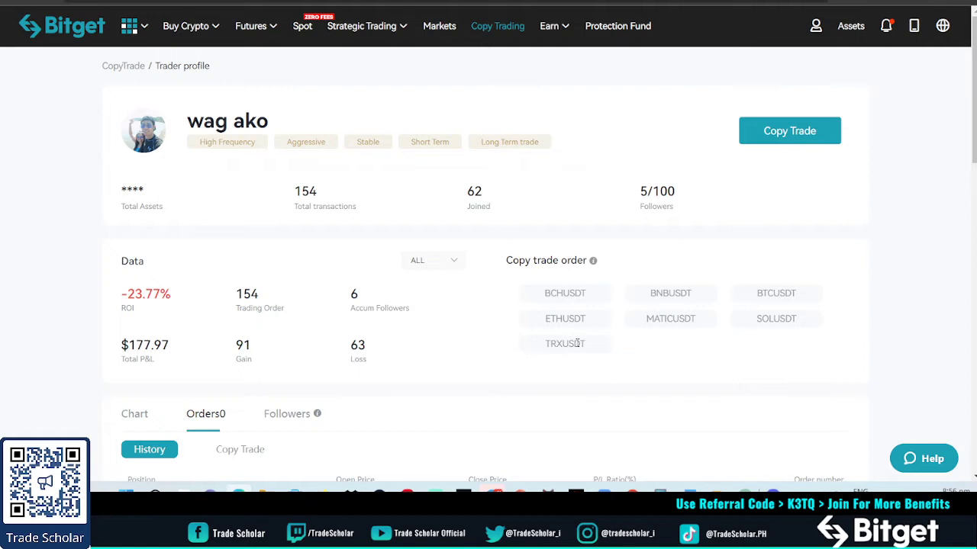
{"action": "mouse_move", "coordinate": [287, 423]}
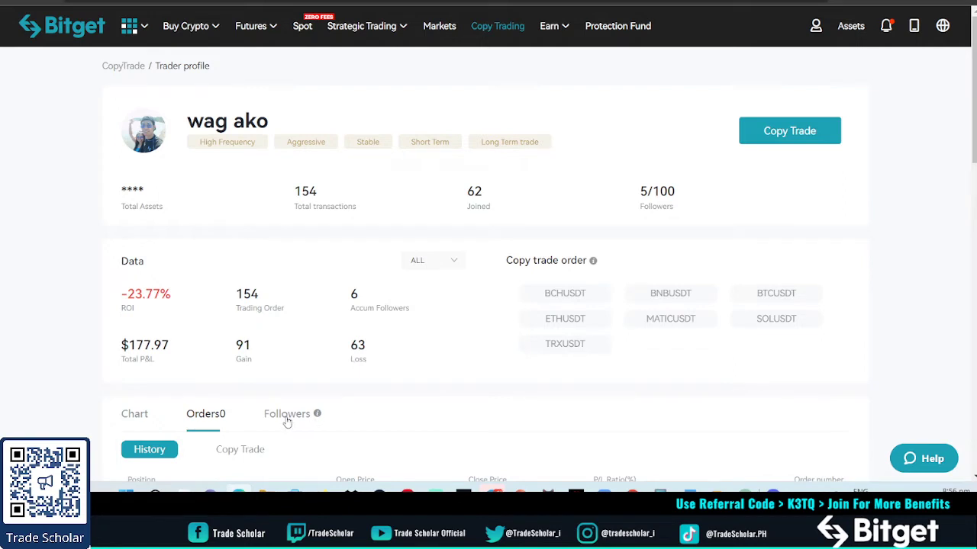
{"action": "mouse_move", "coordinate": [309, 412]}
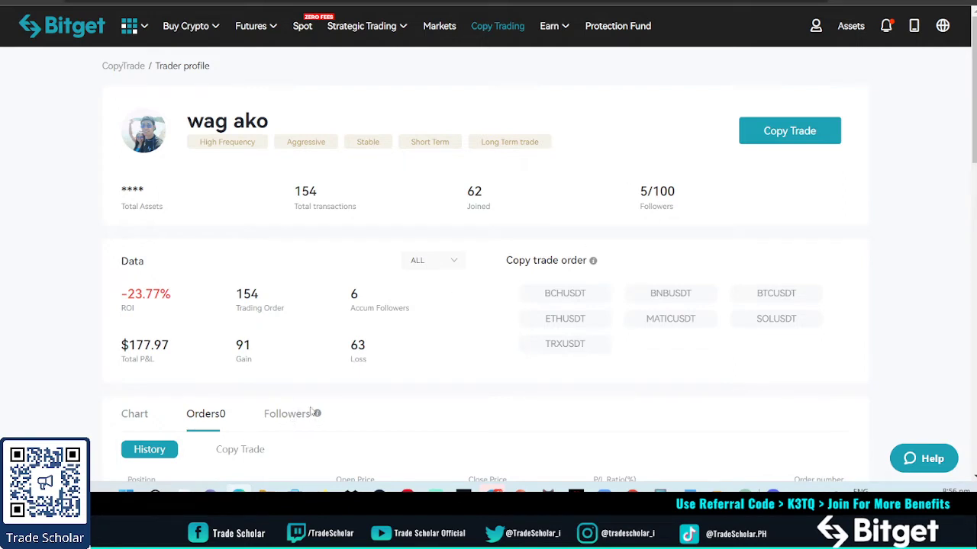
{"action": "left_click", "coordinate": [287, 414]}
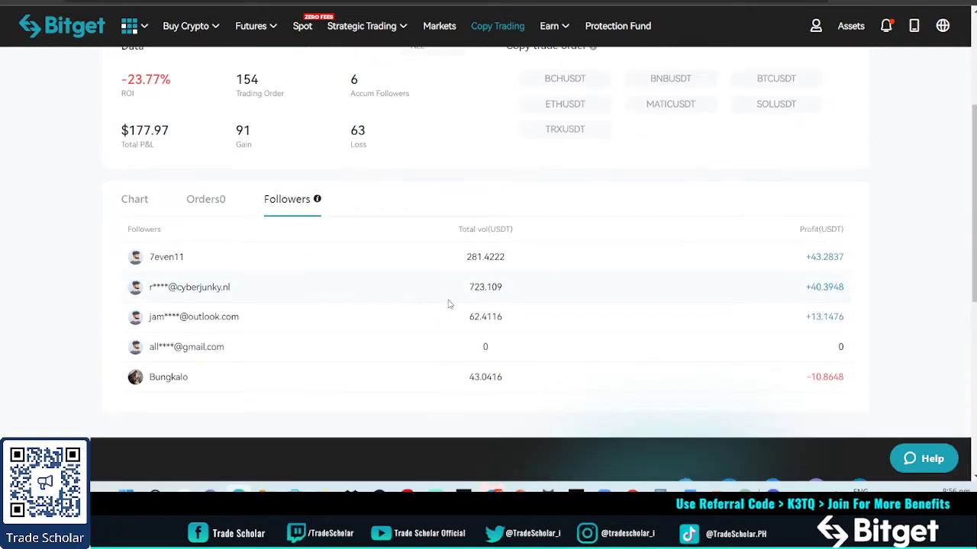
{"action": "mouse_move", "coordinate": [524, 382]}
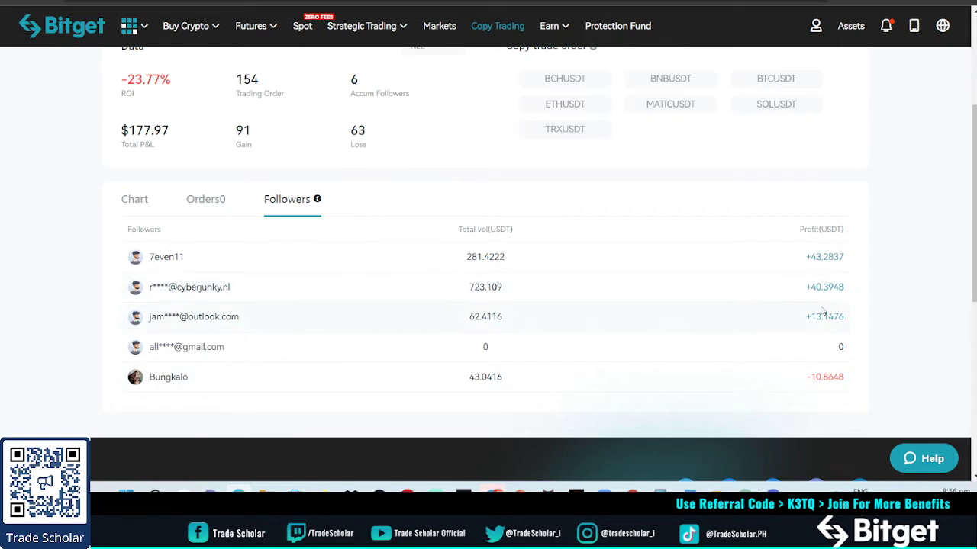
{"action": "mouse_move", "coordinate": [790, 168]}
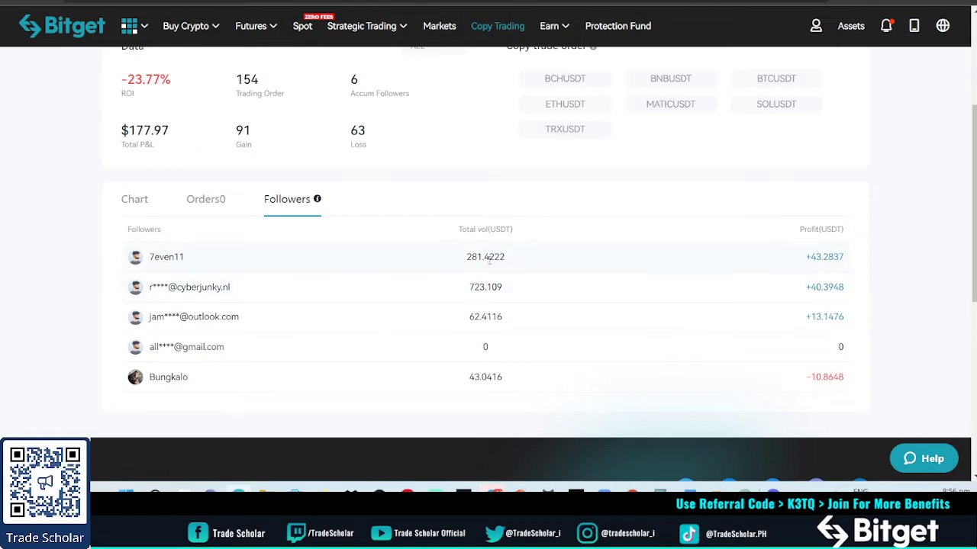
{"action": "mouse_move", "coordinate": [508, 293]}
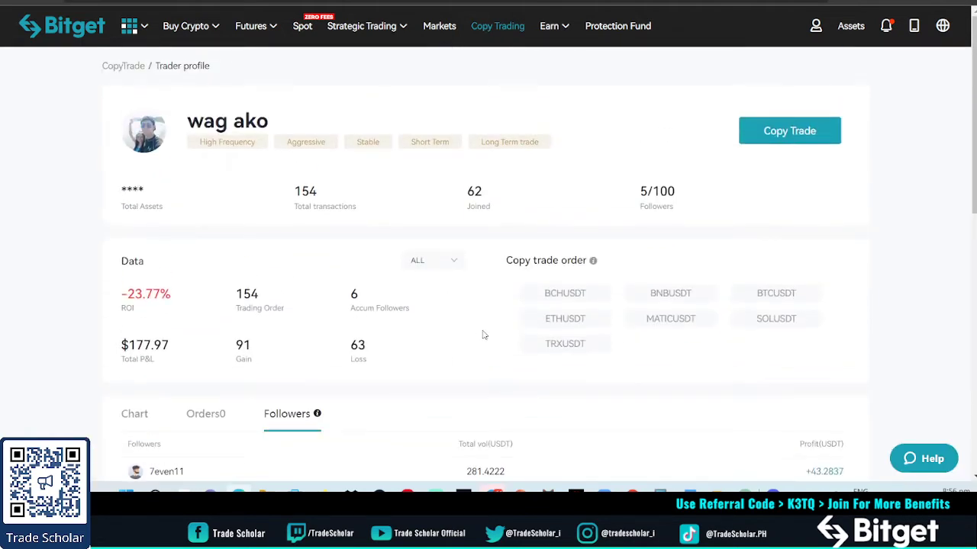
{"action": "scroll", "scroll_direction": "down", "scroll_amount": 3}
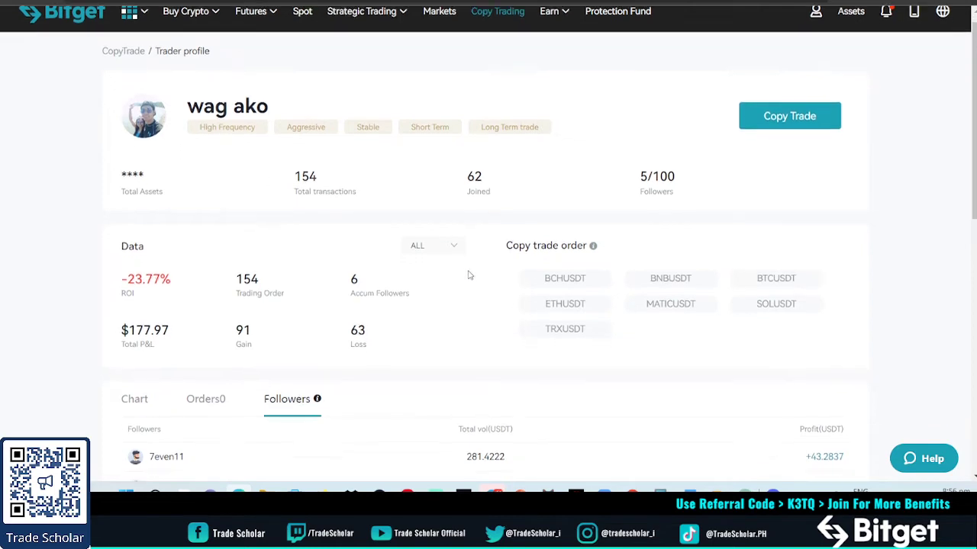
{"action": "scroll", "scroll_direction": "down", "scroll_amount": 3}
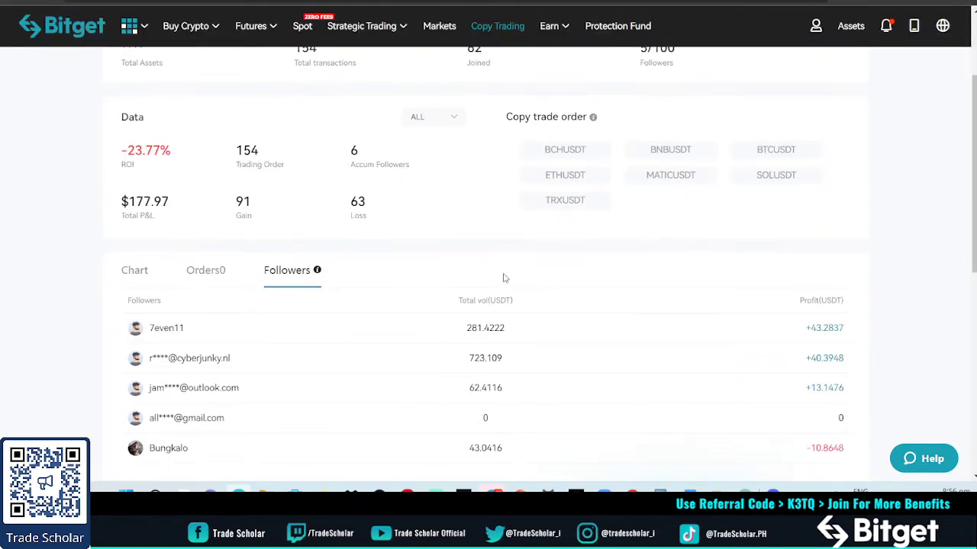
{"action": "scroll", "scroll_direction": "up", "scroll_amount": 3}
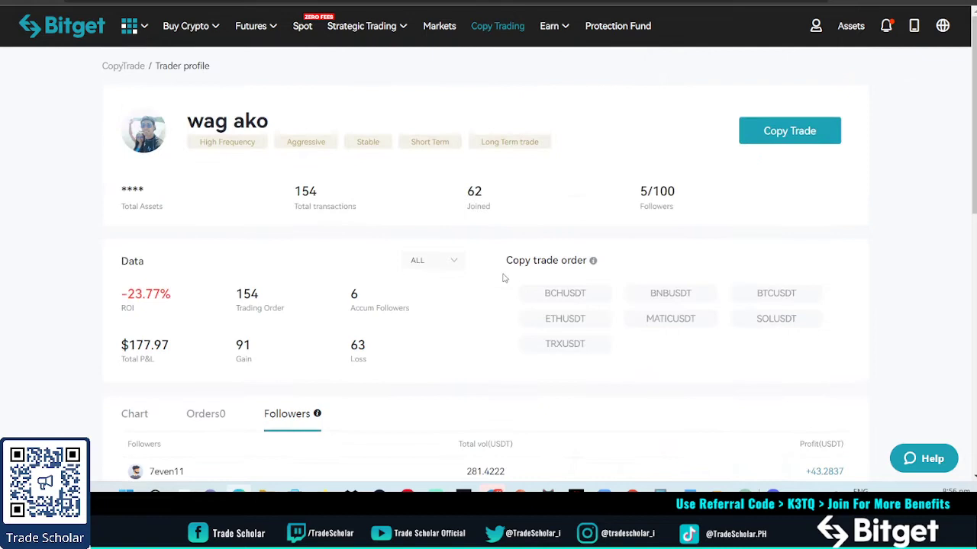
{"action": "scroll", "scroll_direction": "down", "scroll_amount": 3}
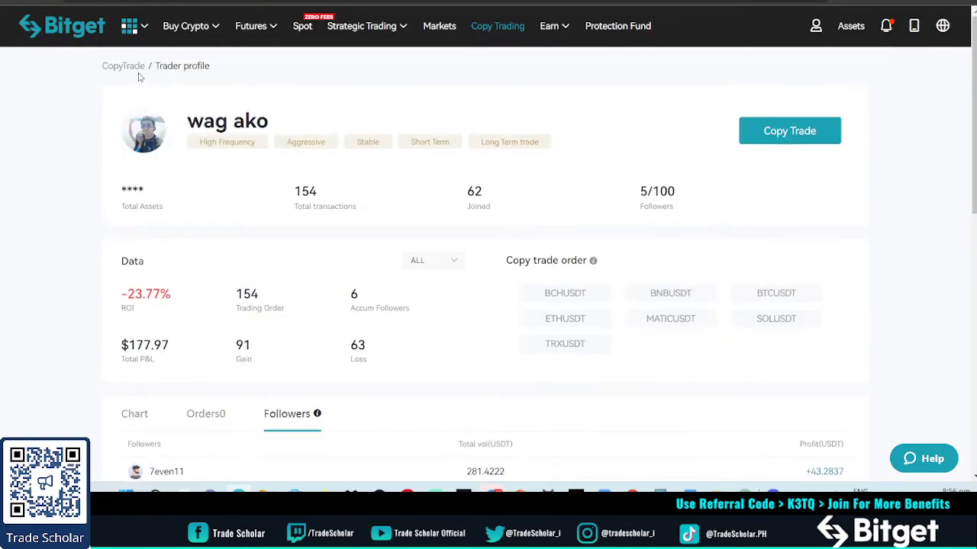
Go to the CopyTrade dashboard, view Profit share data, then list followers' account equity
{"action": "left_click", "coordinate": [123, 65]}
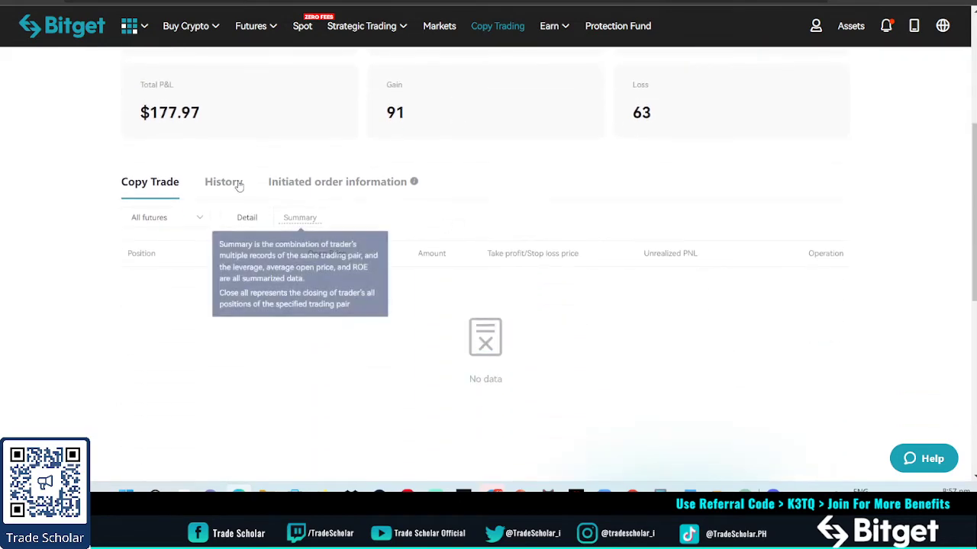
{"action": "scroll", "scroll_direction": "up", "scroll_amount": 3}
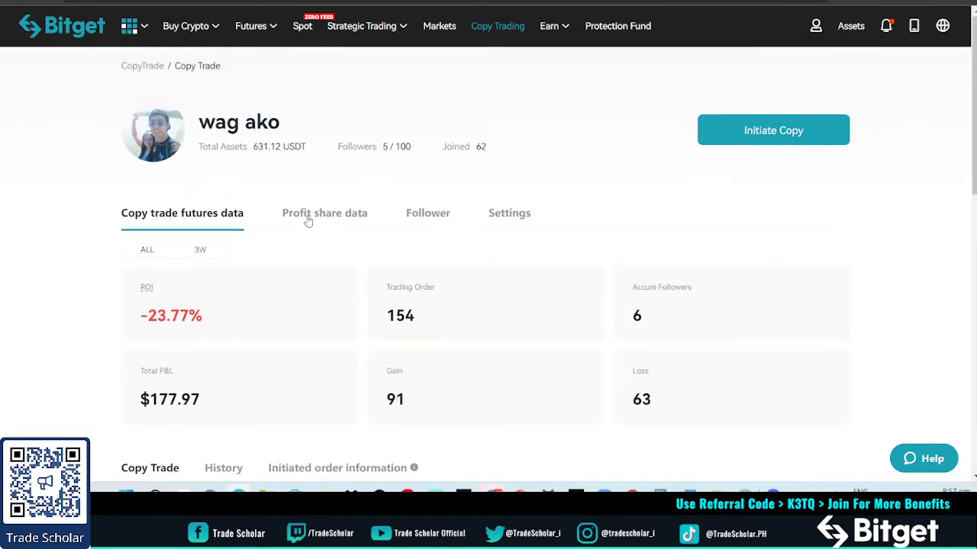
{"action": "left_click", "coordinate": [324, 213]}
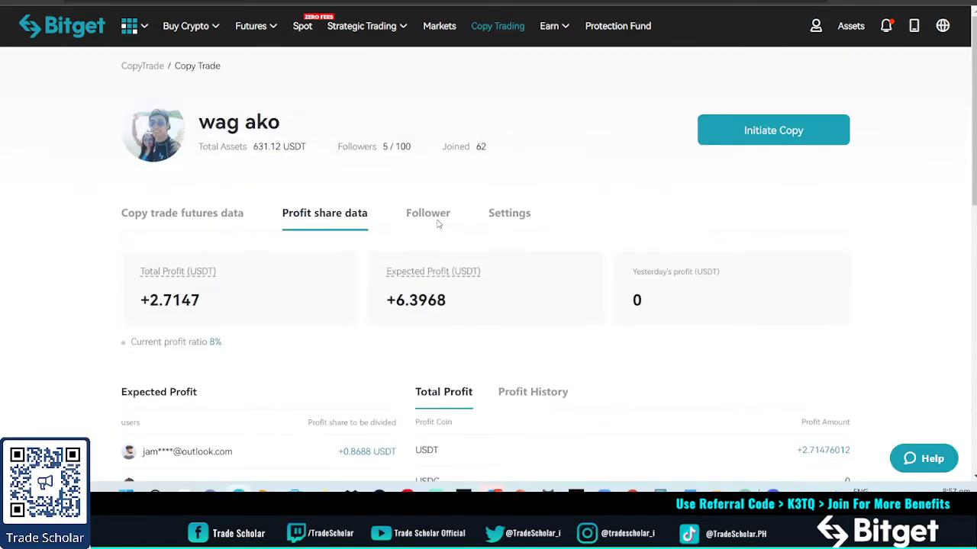
{"action": "left_click", "coordinate": [428, 212]}
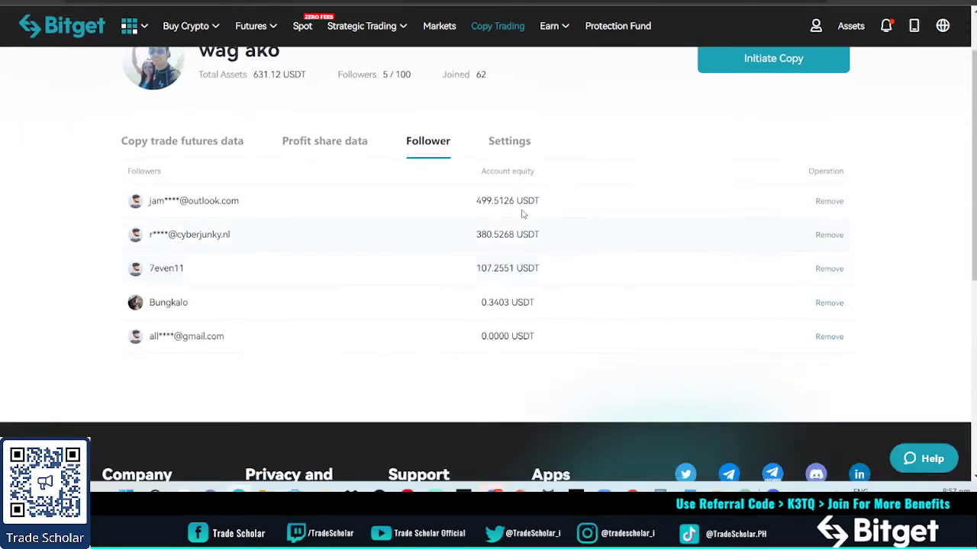
{"action": "mouse_move", "coordinate": [498, 227]}
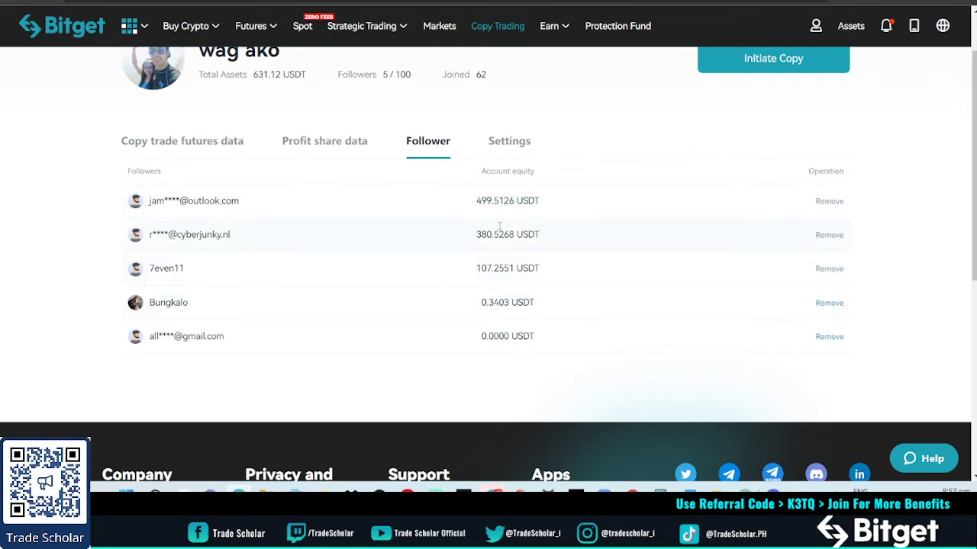
{"action": "mouse_move", "coordinate": [511, 250]}
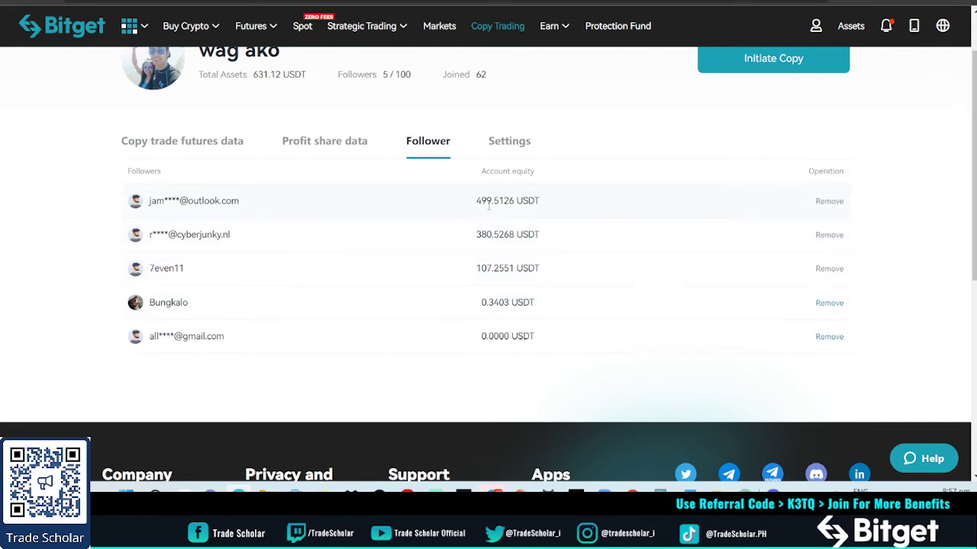
{"action": "mouse_move", "coordinate": [568, 238]}
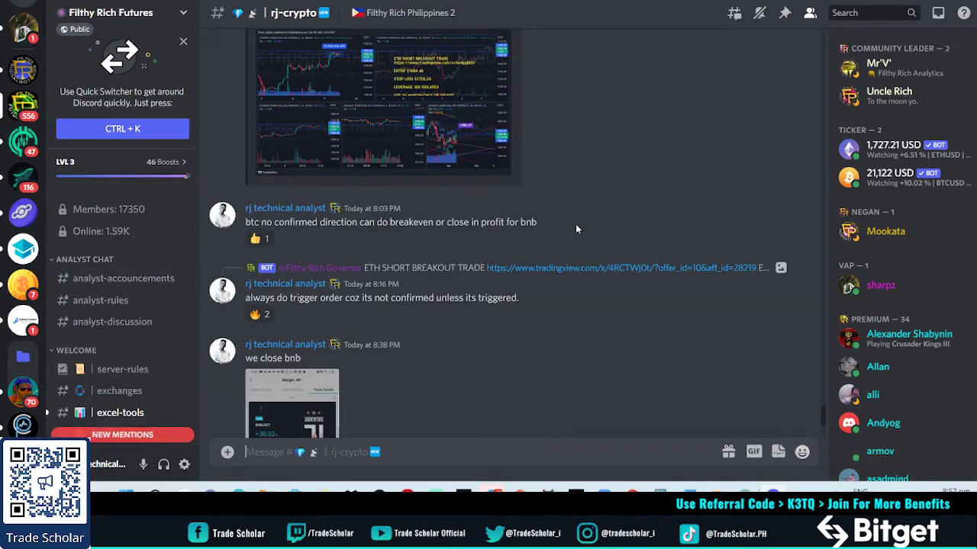
{"action": "mouse_move", "coordinate": [129, 218]}
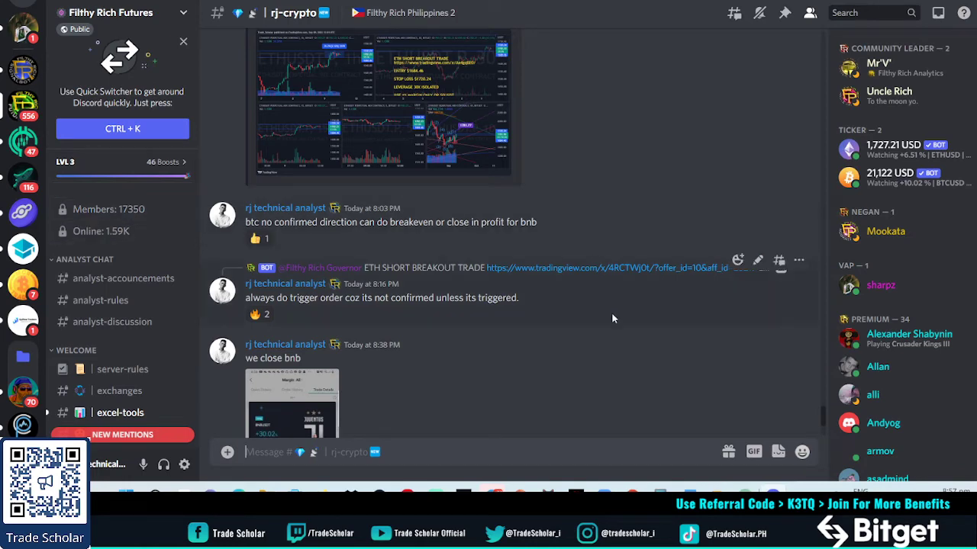
Scroll the #rj-crypto signals to the +918.74% BTCUSDT profit screenshot
{"action": "scroll", "scroll_direction": "down", "scroll_amount": 3}
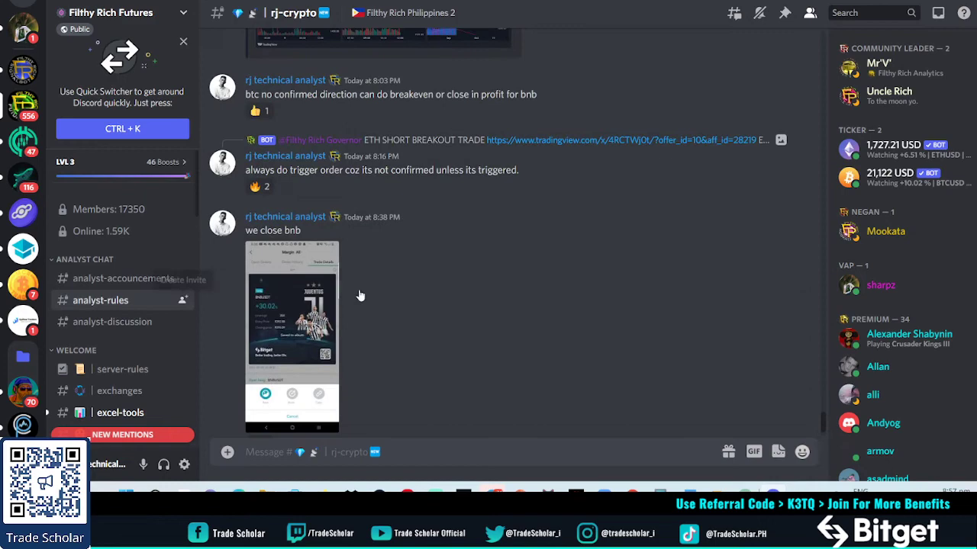
{"action": "mouse_move", "coordinate": [447, 289]}
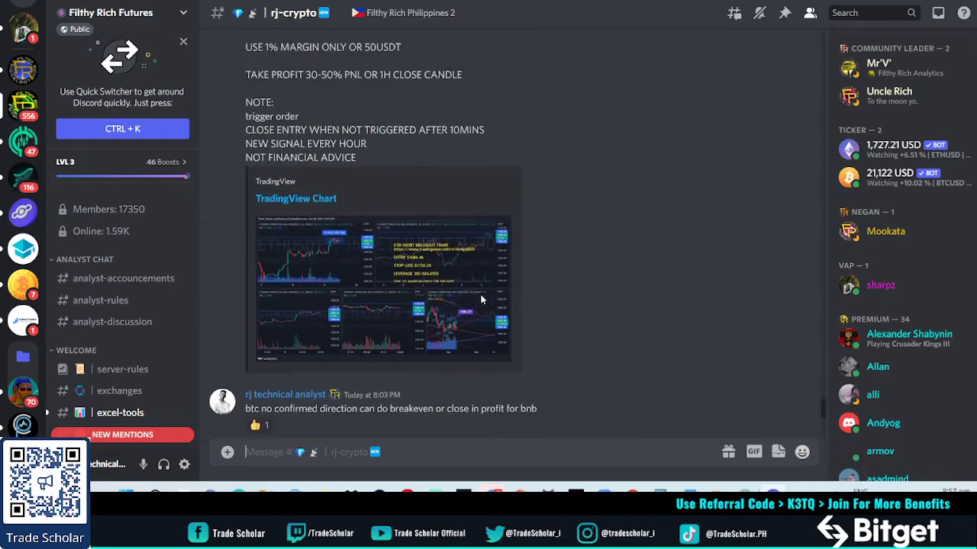
{"action": "scroll", "scroll_direction": "down", "scroll_amount": 3}
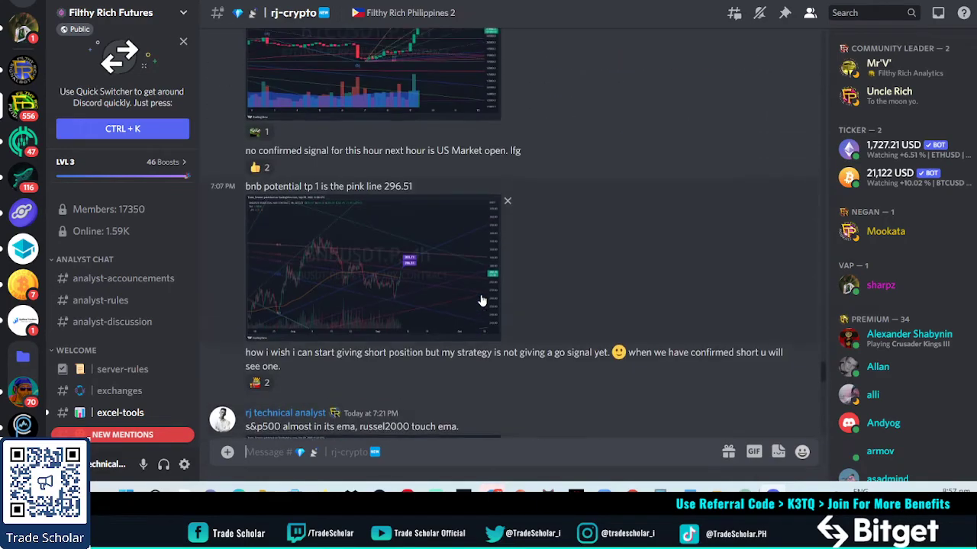
{"action": "scroll", "scroll_direction": "down", "scroll_amount": 3}
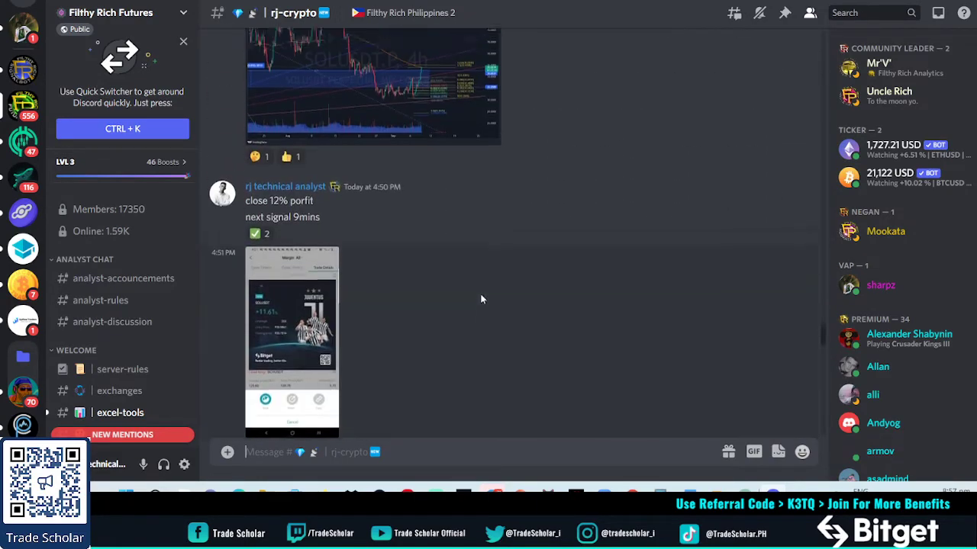
{"action": "scroll", "scroll_direction": "down", "scroll_amount": 3}
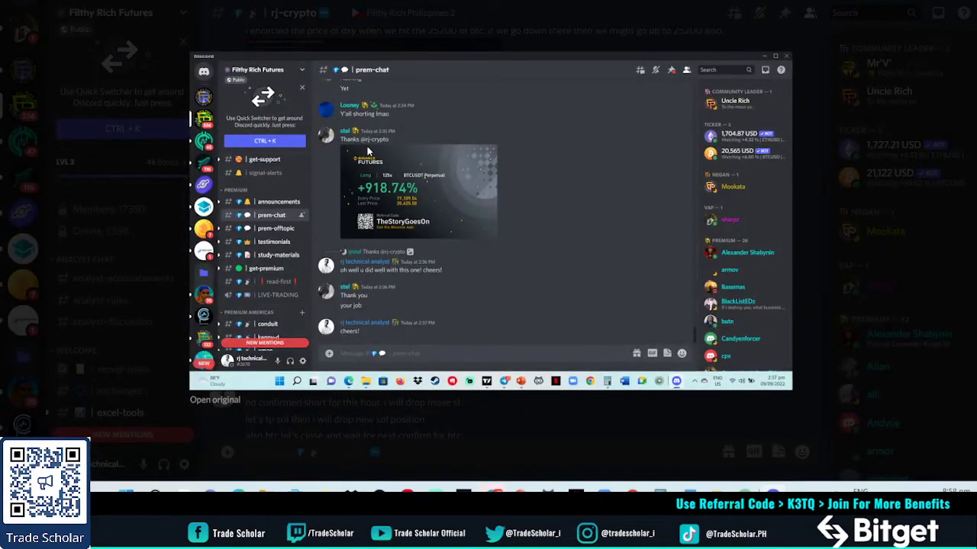
{"action": "mouse_move", "coordinate": [380, 201]}
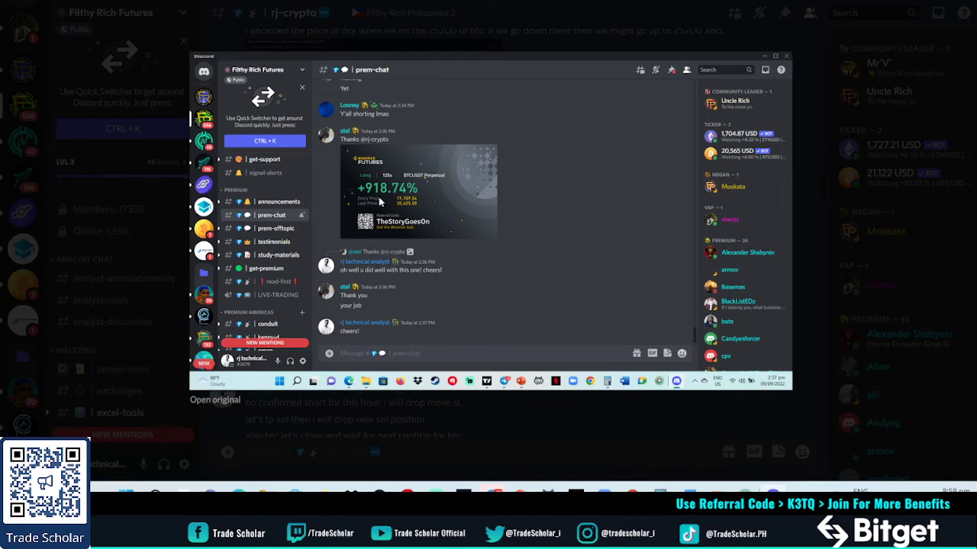
{"action": "mouse_move", "coordinate": [405, 278]}
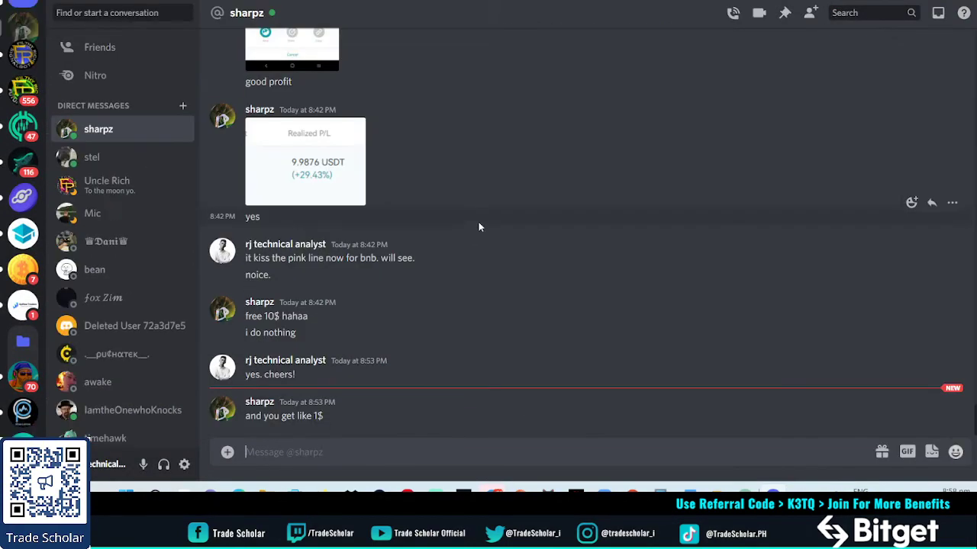
{"action": "mouse_move", "coordinate": [276, 420]}
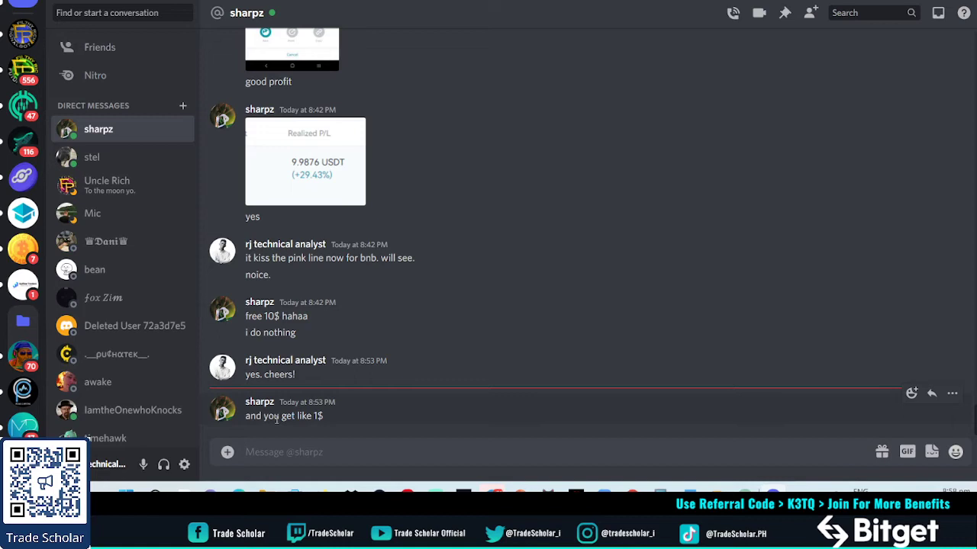
{"action": "left_click", "coordinate": [284, 451]}
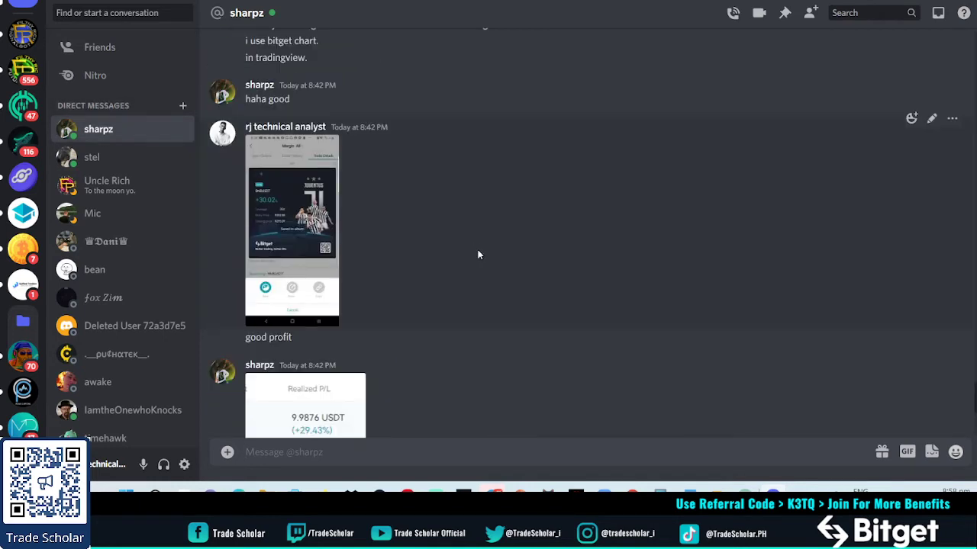
{"action": "scroll", "scroll_direction": "down", "scroll_amount": 3}
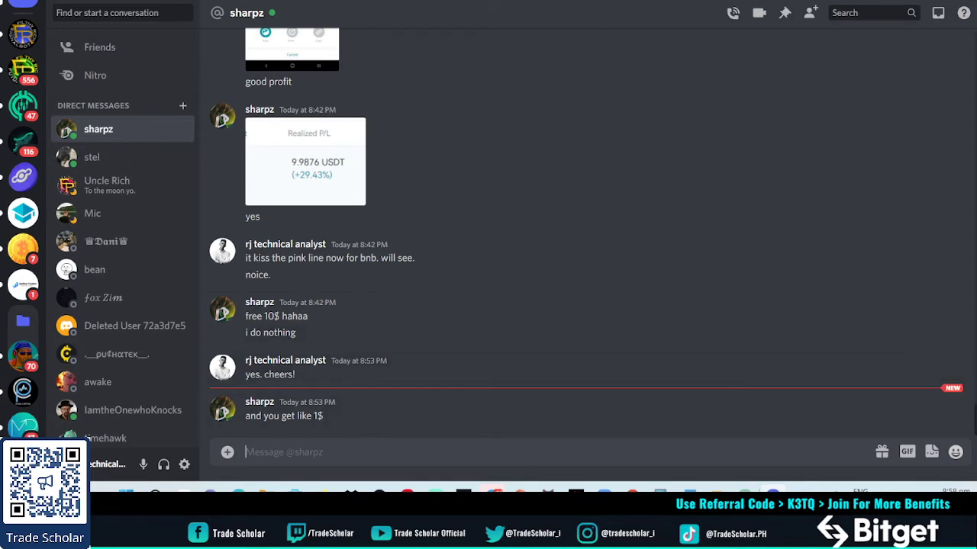
{"action": "mouse_move", "coordinate": [254, 485]}
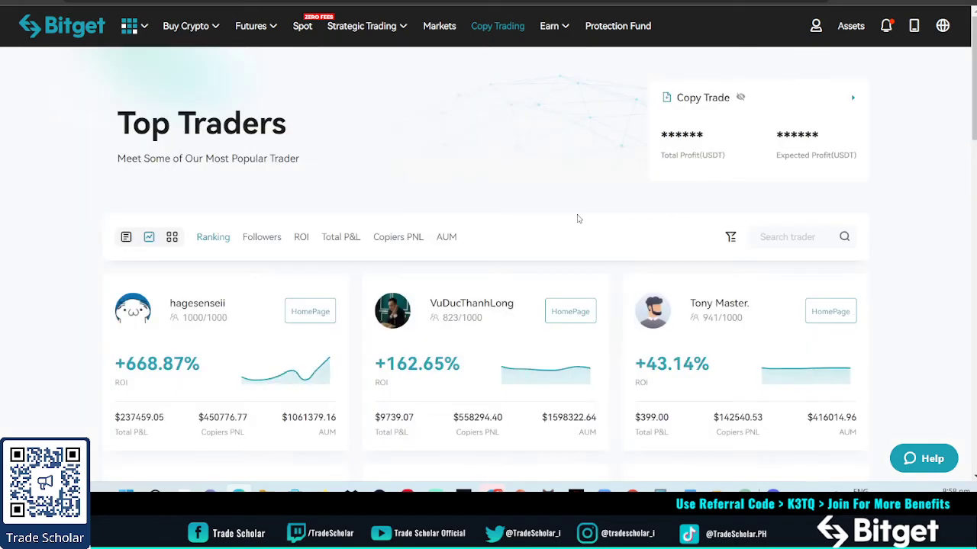
Open Ethan's card from Top Traders and show his closed 50x BTCUSDT order records
{"action": "scroll", "scroll_direction": "down", "scroll_amount": 3}
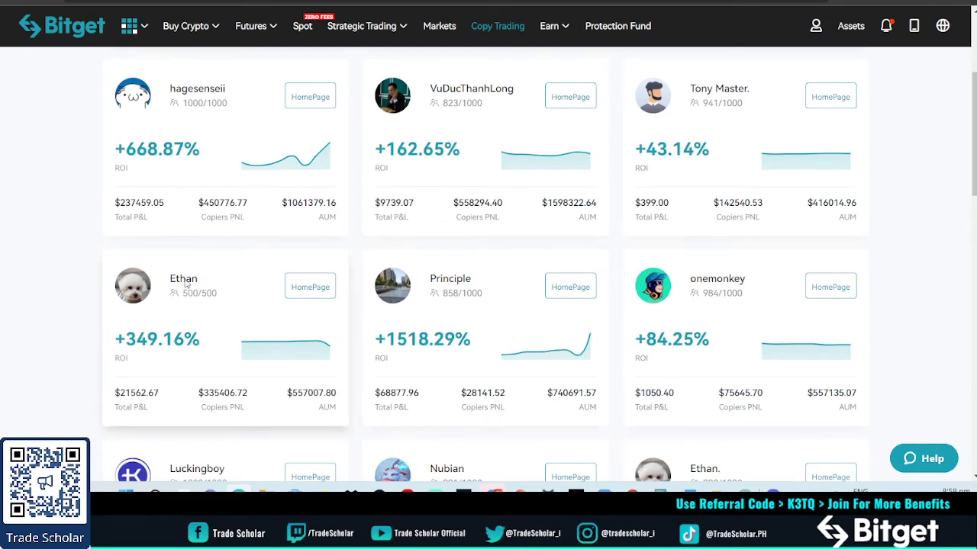
{"action": "left_click", "coordinate": [183, 286]}
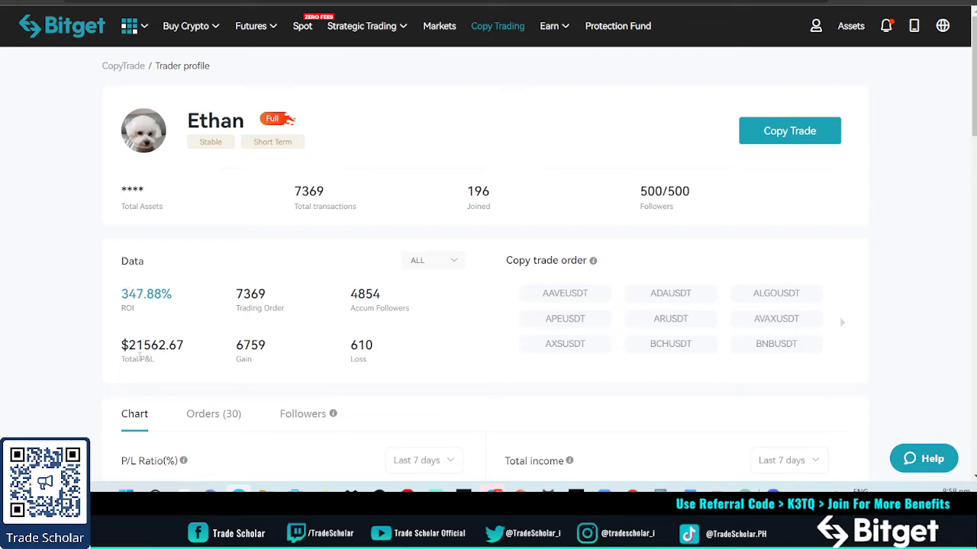
{"action": "mouse_move", "coordinate": [384, 370]}
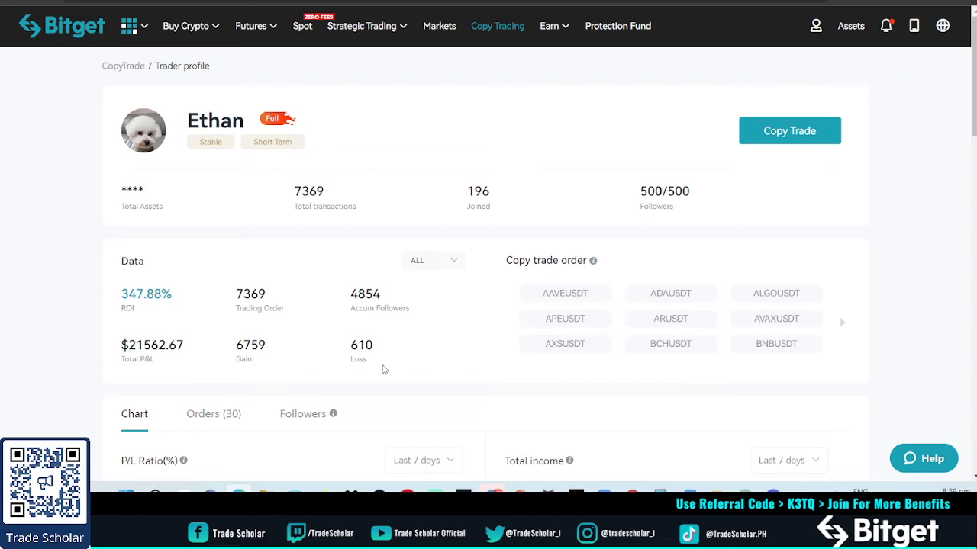
{"action": "mouse_move", "coordinate": [311, 284]}
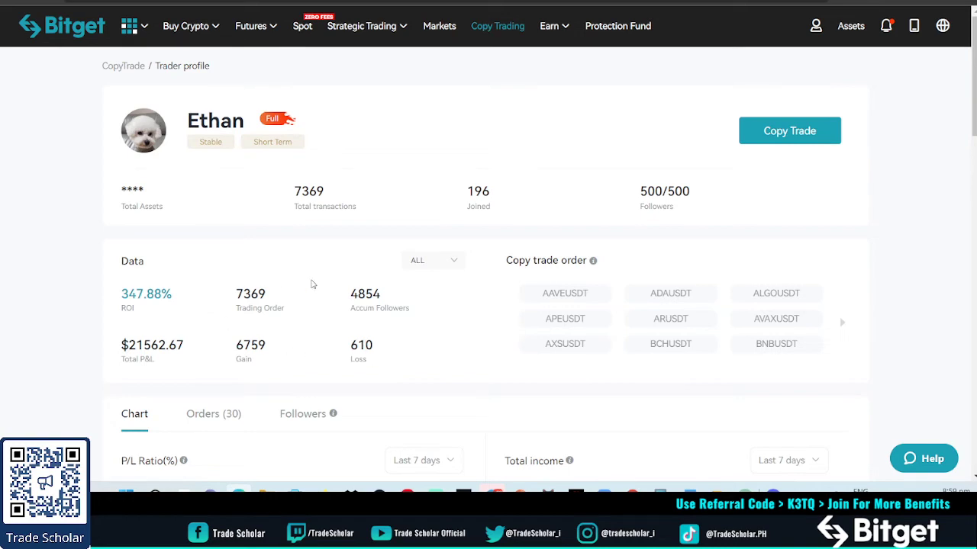
{"action": "mouse_move", "coordinate": [100, 93]}
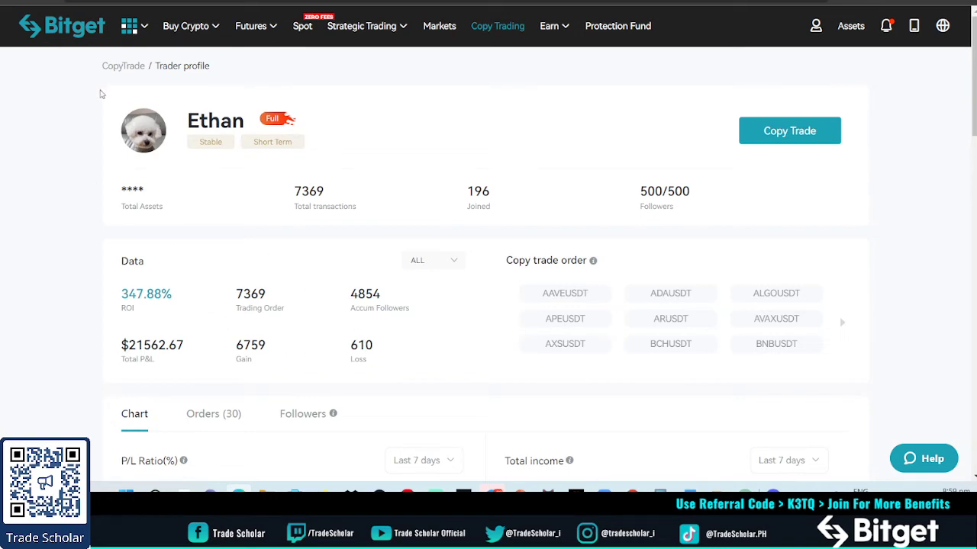
{"action": "scroll", "scroll_direction": "down", "scroll_amount": 3}
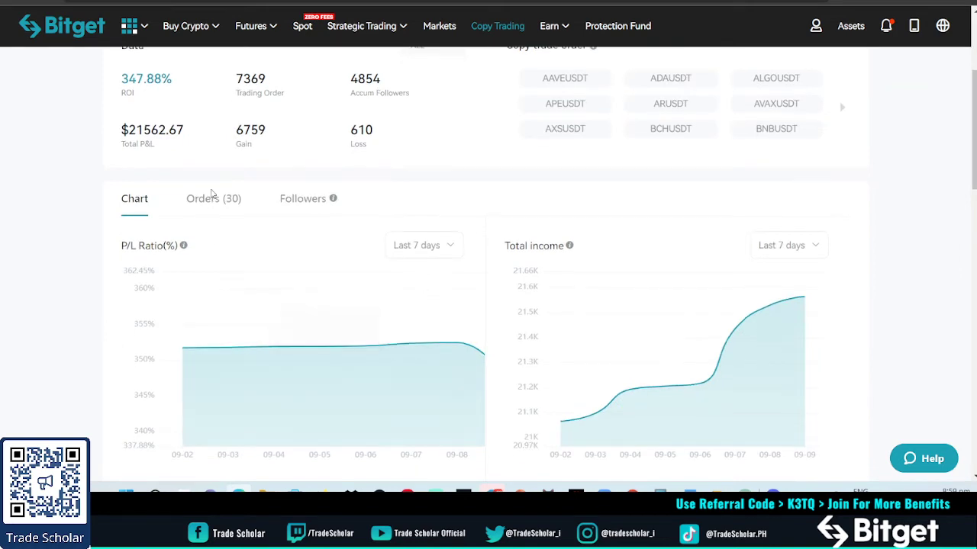
{"action": "left_click", "coordinate": [213, 199]}
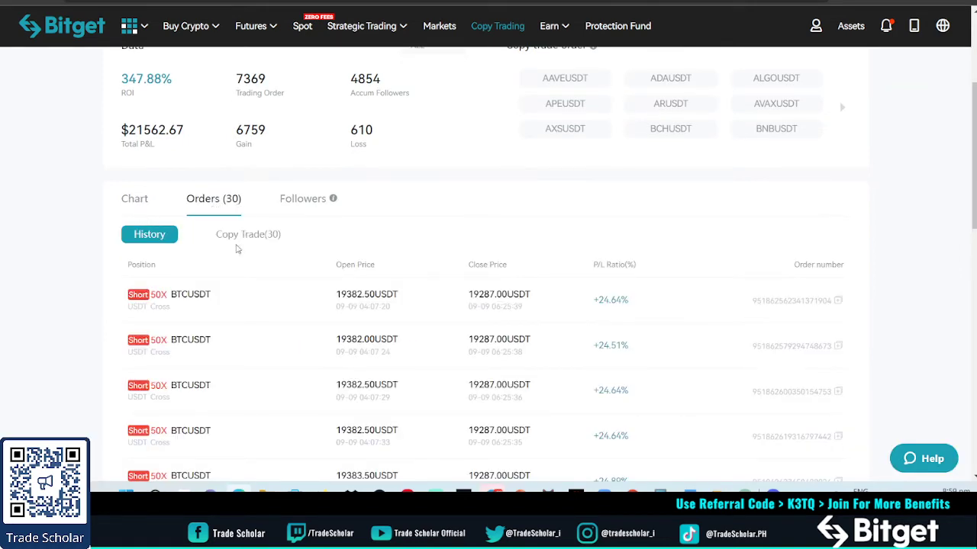
Show Ethan's 30 open copy-trade orders and scroll through the losing 50X BTCUSDT shorts
{"action": "scroll", "scroll_direction": "down", "scroll_amount": 3}
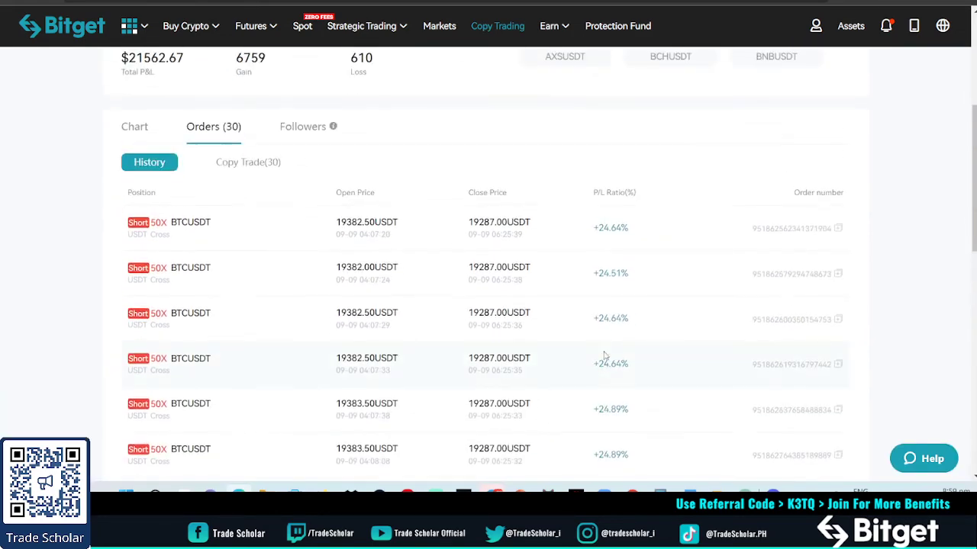
{"action": "left_click", "coordinate": [247, 161]}
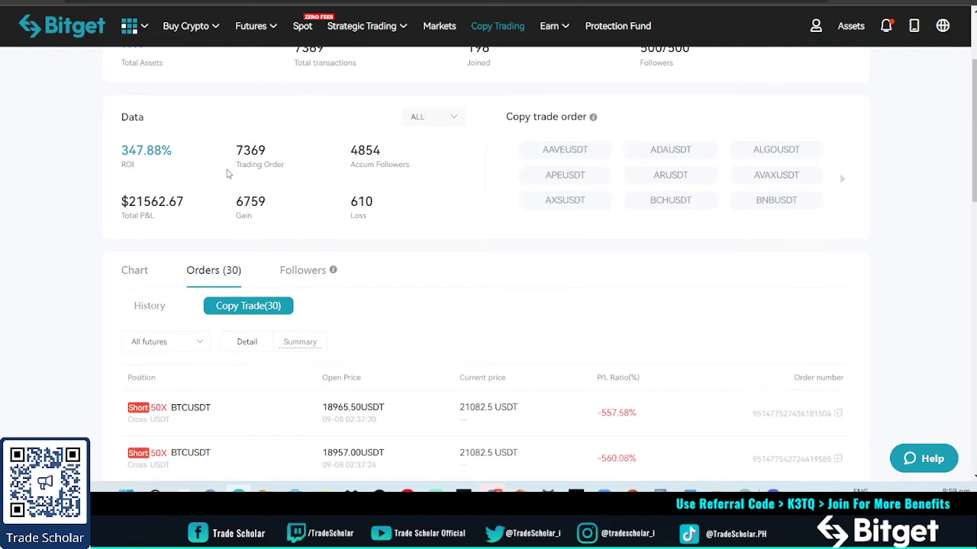
{"action": "mouse_move", "coordinate": [241, 168]}
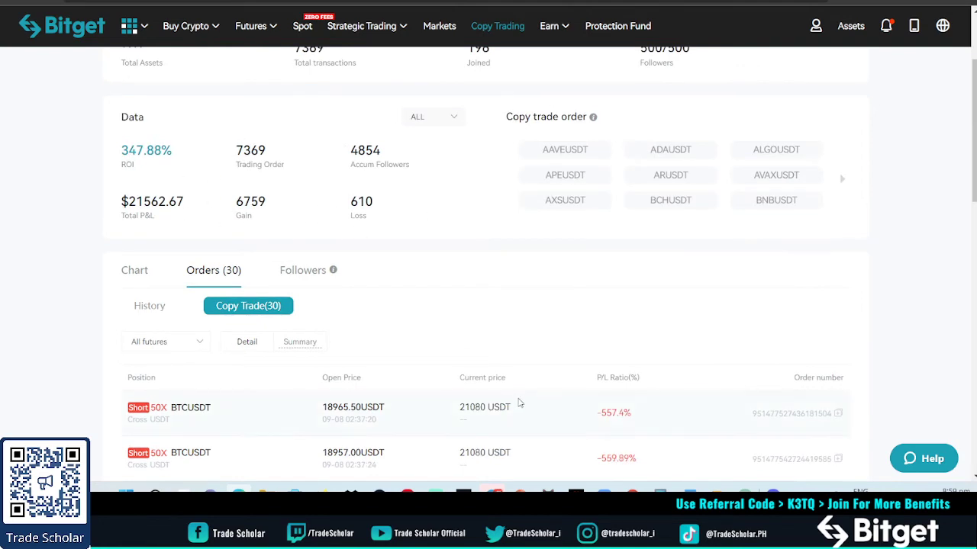
{"action": "scroll", "scroll_direction": "down", "scroll_amount": 3}
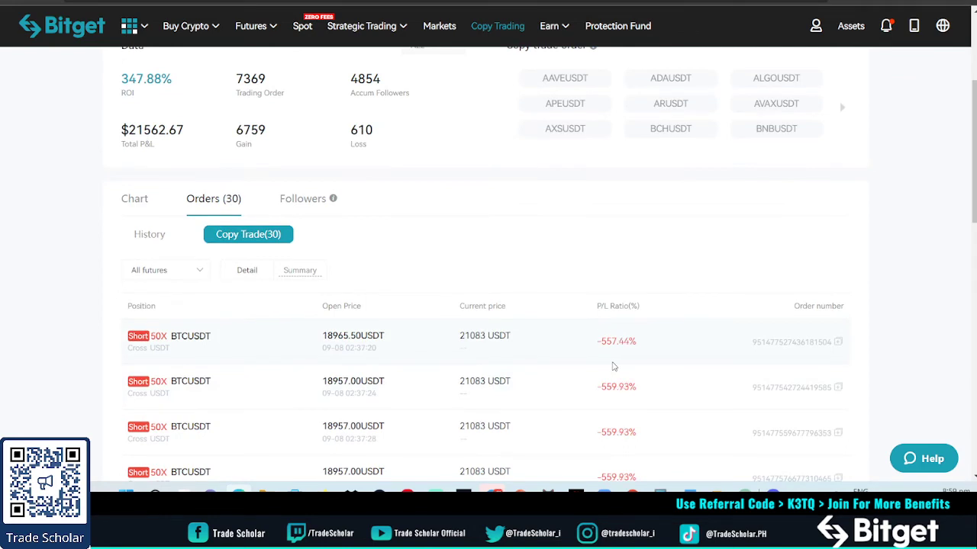
{"action": "scroll", "scroll_direction": "down", "scroll_amount": 3}
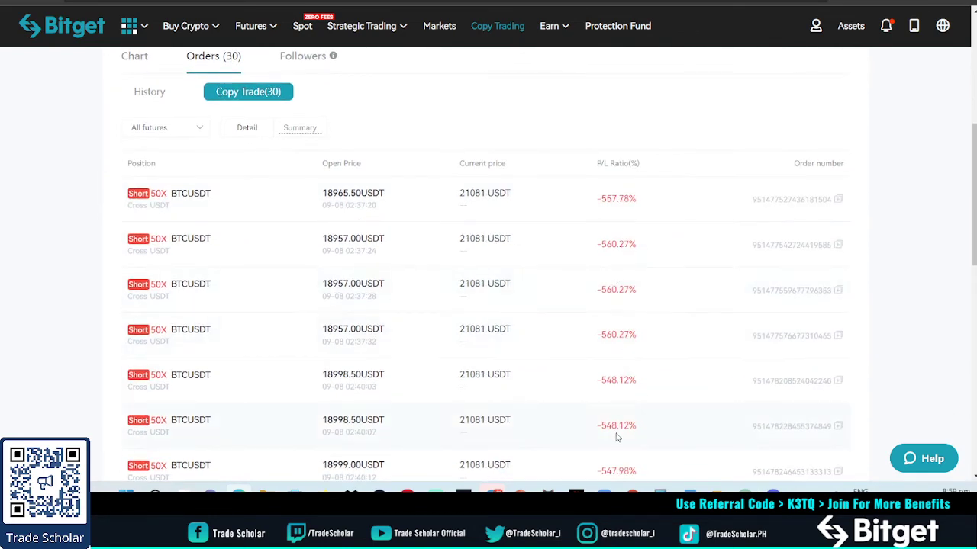
{"action": "scroll", "scroll_direction": "down", "scroll_amount": 3}
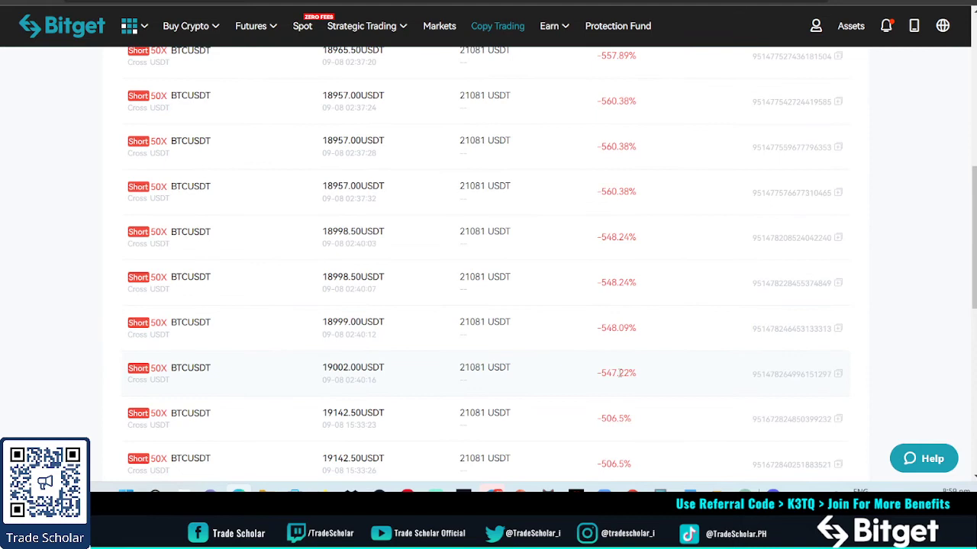
{"action": "scroll", "scroll_direction": "up", "scroll_amount": 3}
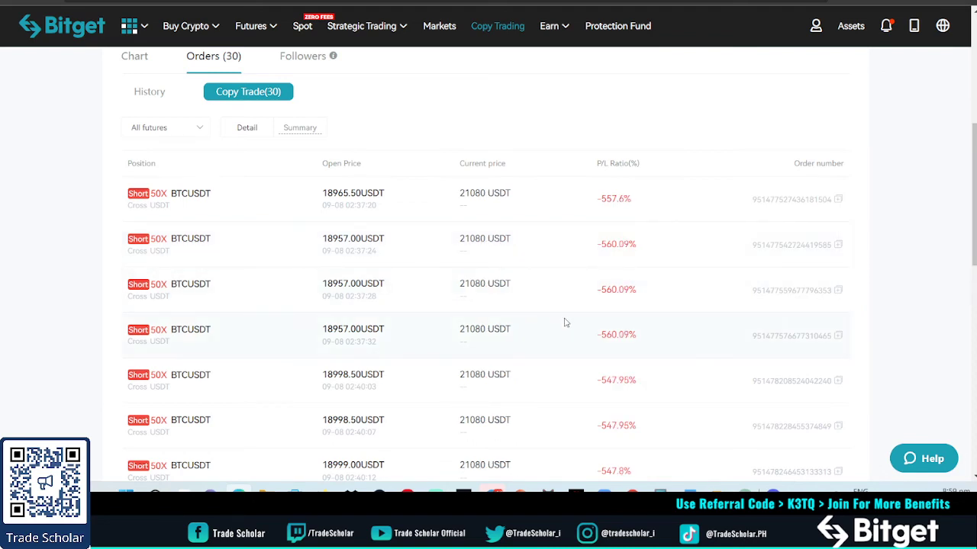
{"action": "mouse_move", "coordinate": [602, 344]}
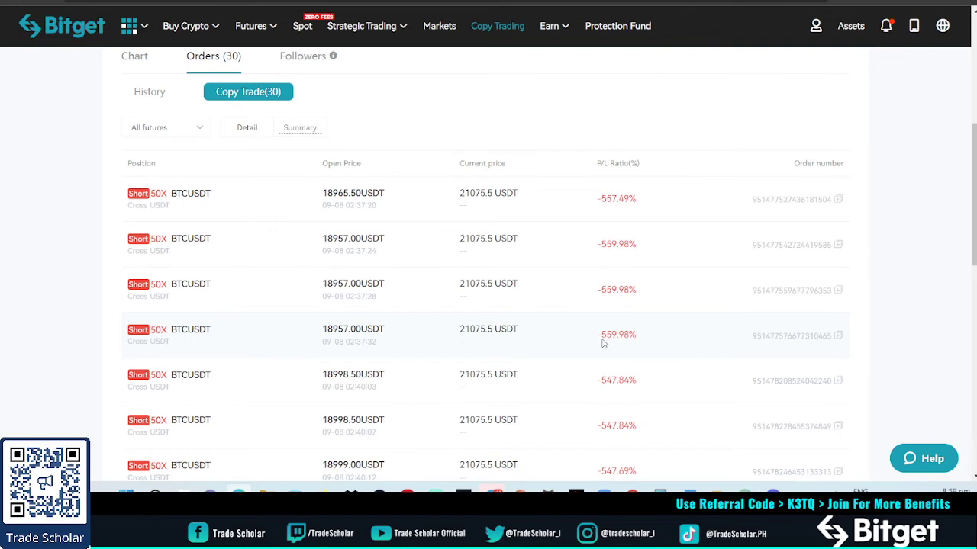
{"action": "scroll", "scroll_direction": "down", "scroll_amount": 3}
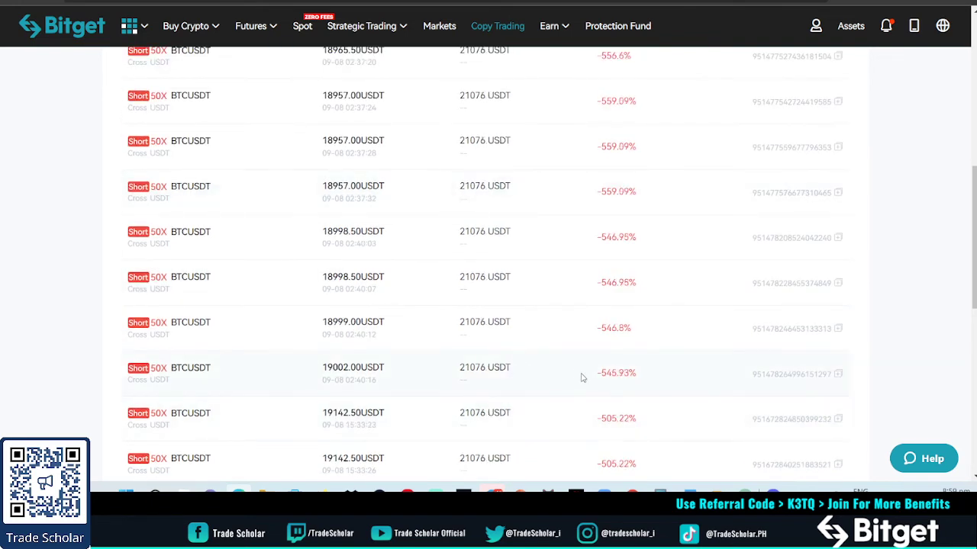
{"action": "scroll", "scroll_direction": "down", "scroll_amount": 3}
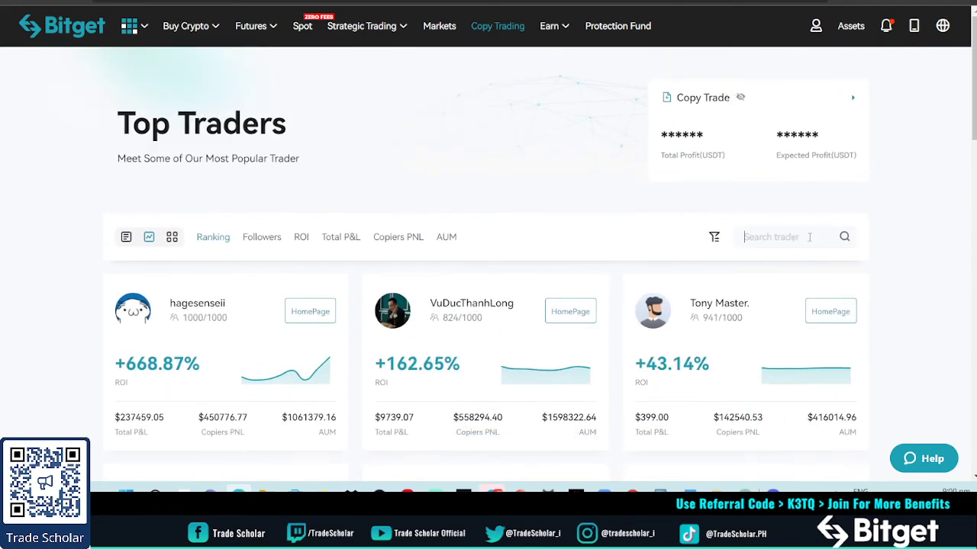
Search Top Traders for 'wag ako', returning the -25.25% ROI, $177.97 P&L card
{"action": "type", "text": "wag ako"}
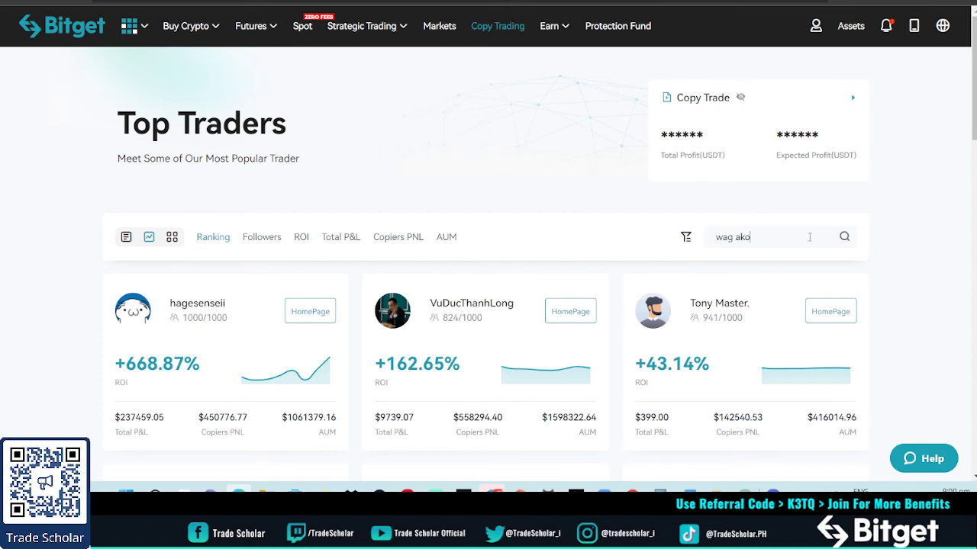
{"action": "left_click", "coordinate": [843, 237]}
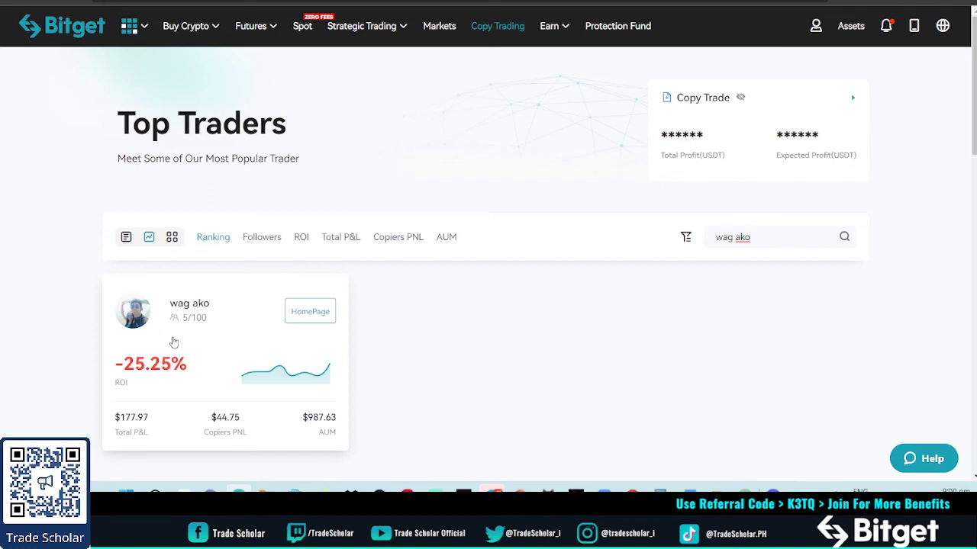
{"action": "mouse_move", "coordinate": [503, 420]}
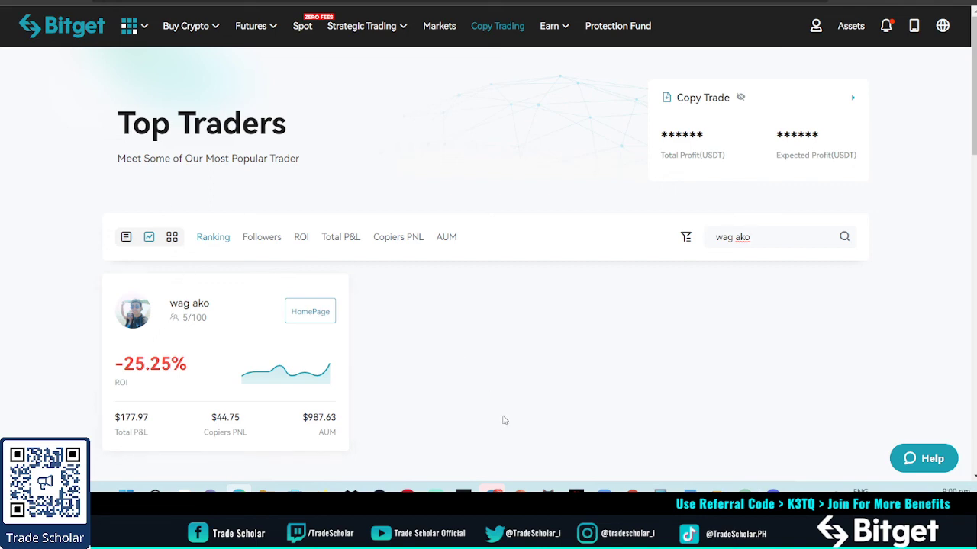
{"action": "mouse_move", "coordinate": [813, 440]}
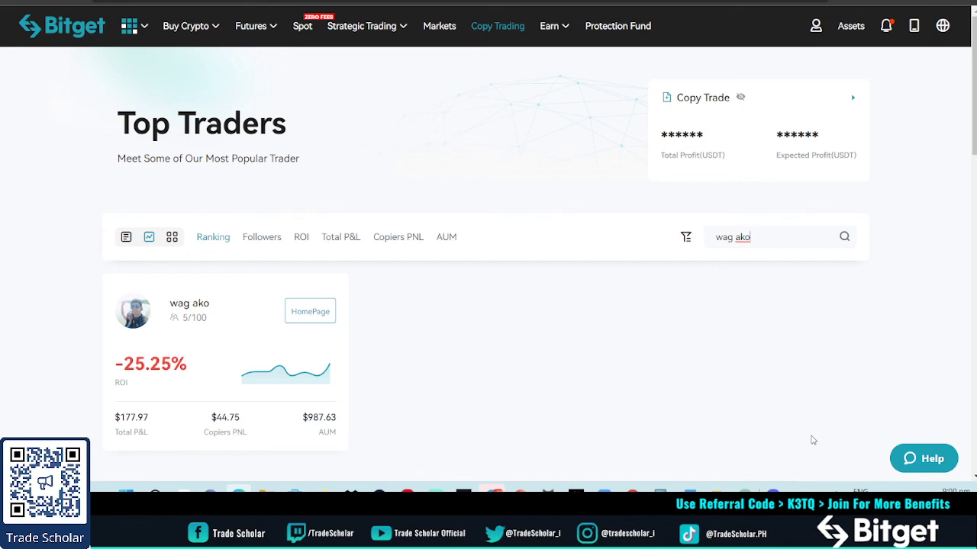
{"action": "mouse_move", "coordinate": [842, 463]}
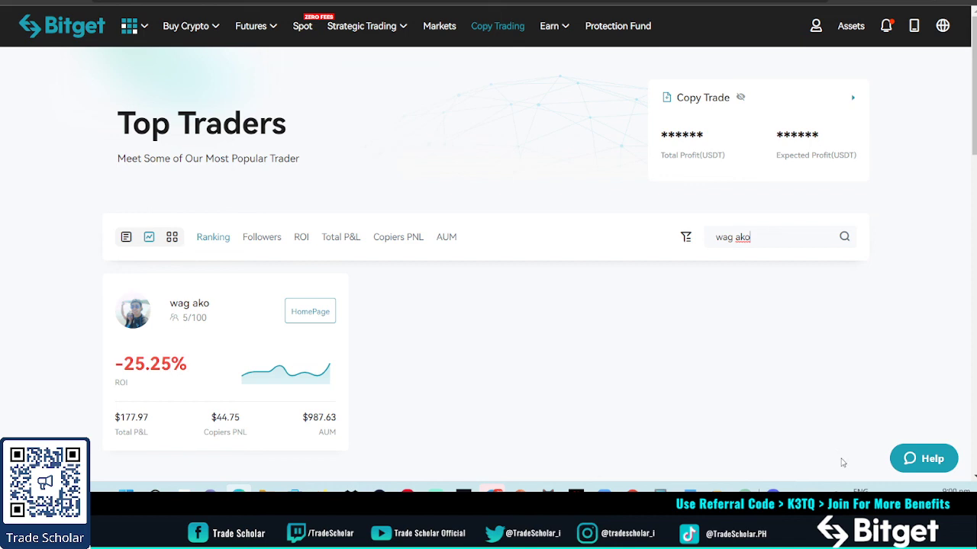
{"action": "mouse_move", "coordinate": [886, 483]}
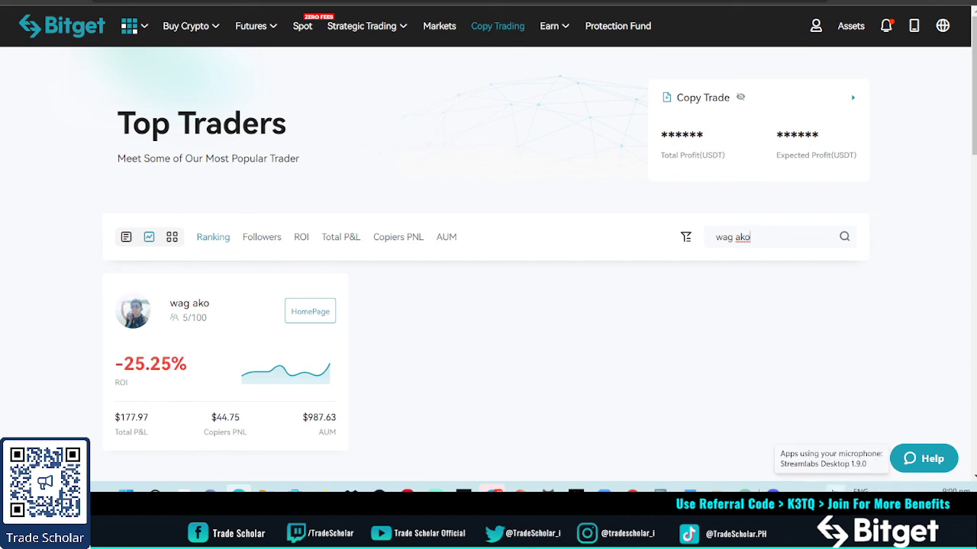
{"action": "mouse_move", "coordinate": [719, 450]}
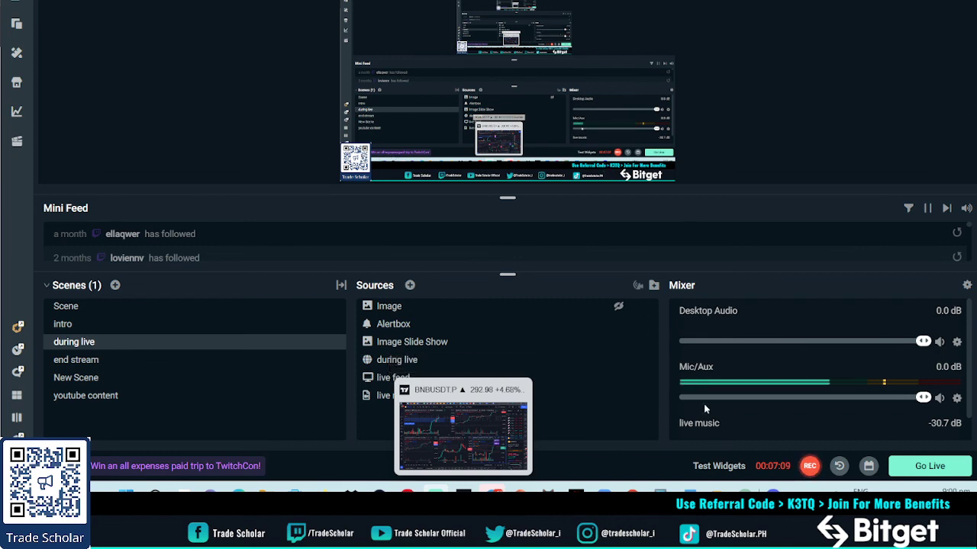
Stop the Streamlabs Desktop recording with the red REC button
{"action": "left_click", "coordinate": [809, 466]}
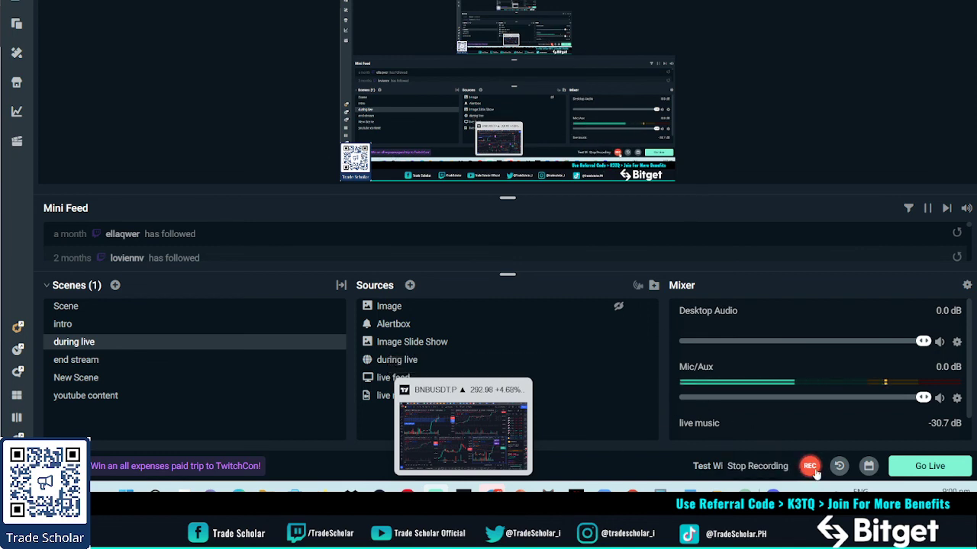